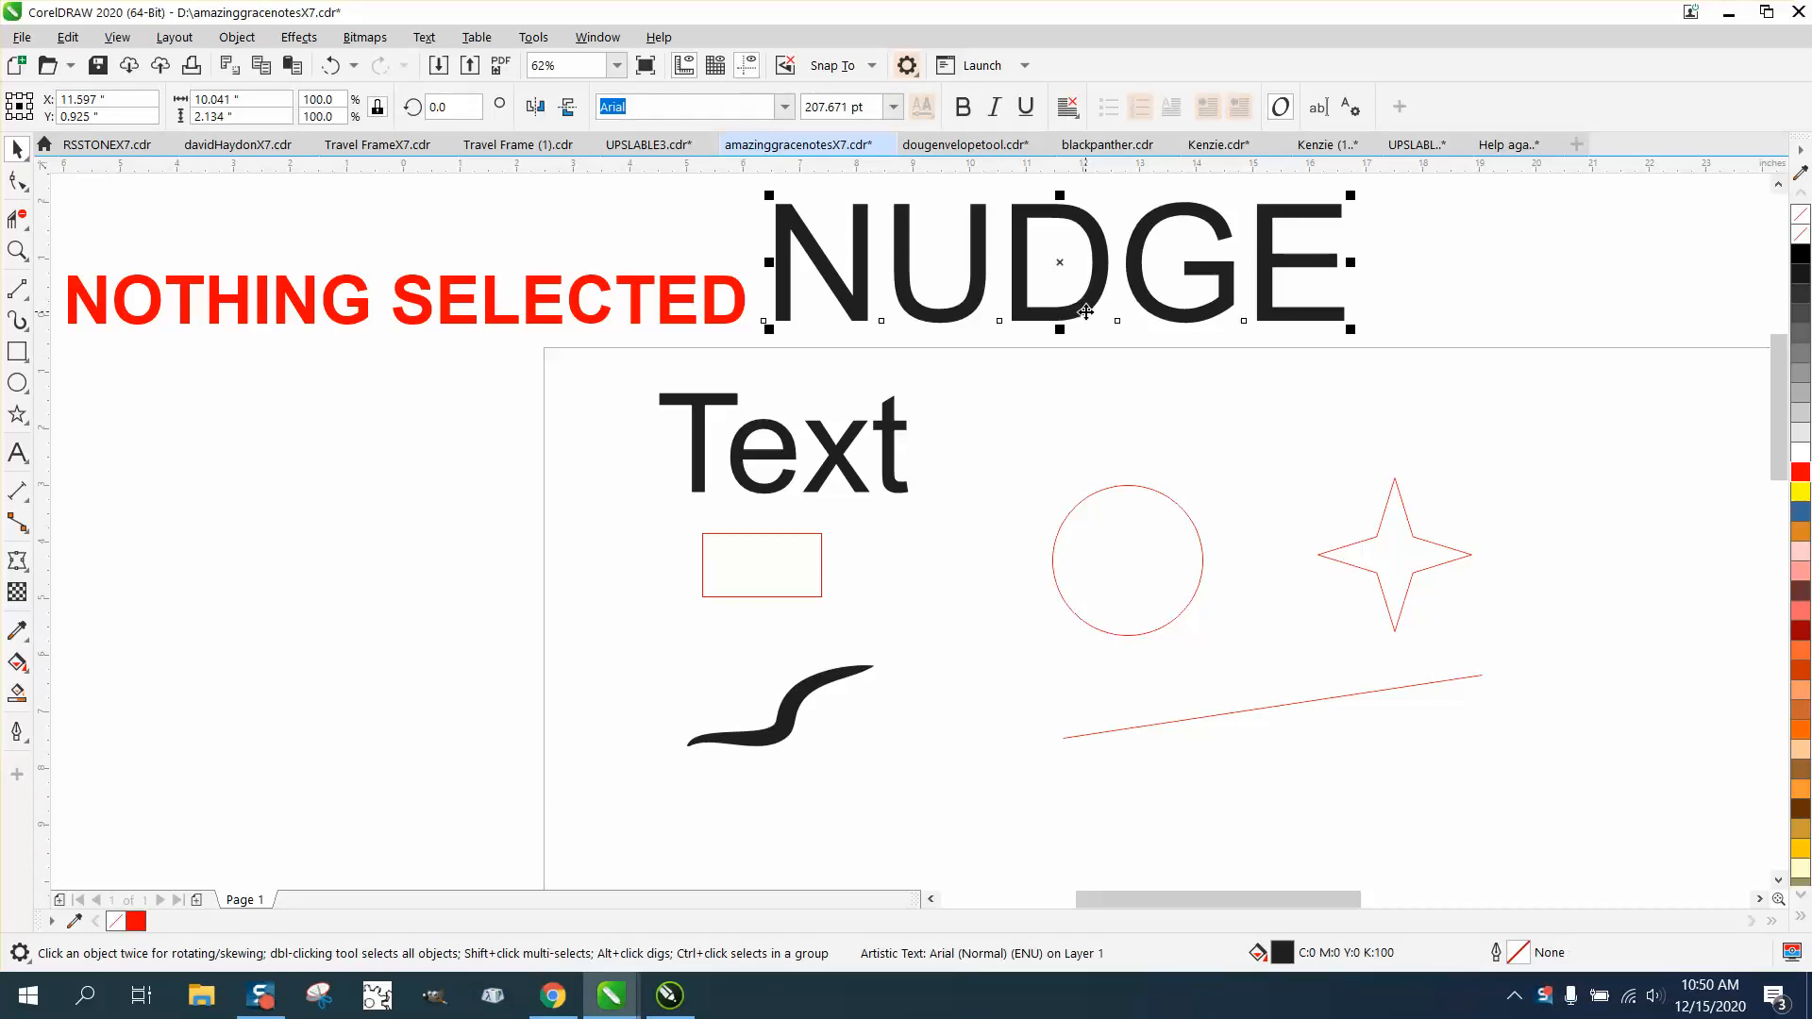
pyautogui.moveTo(1569, 293)
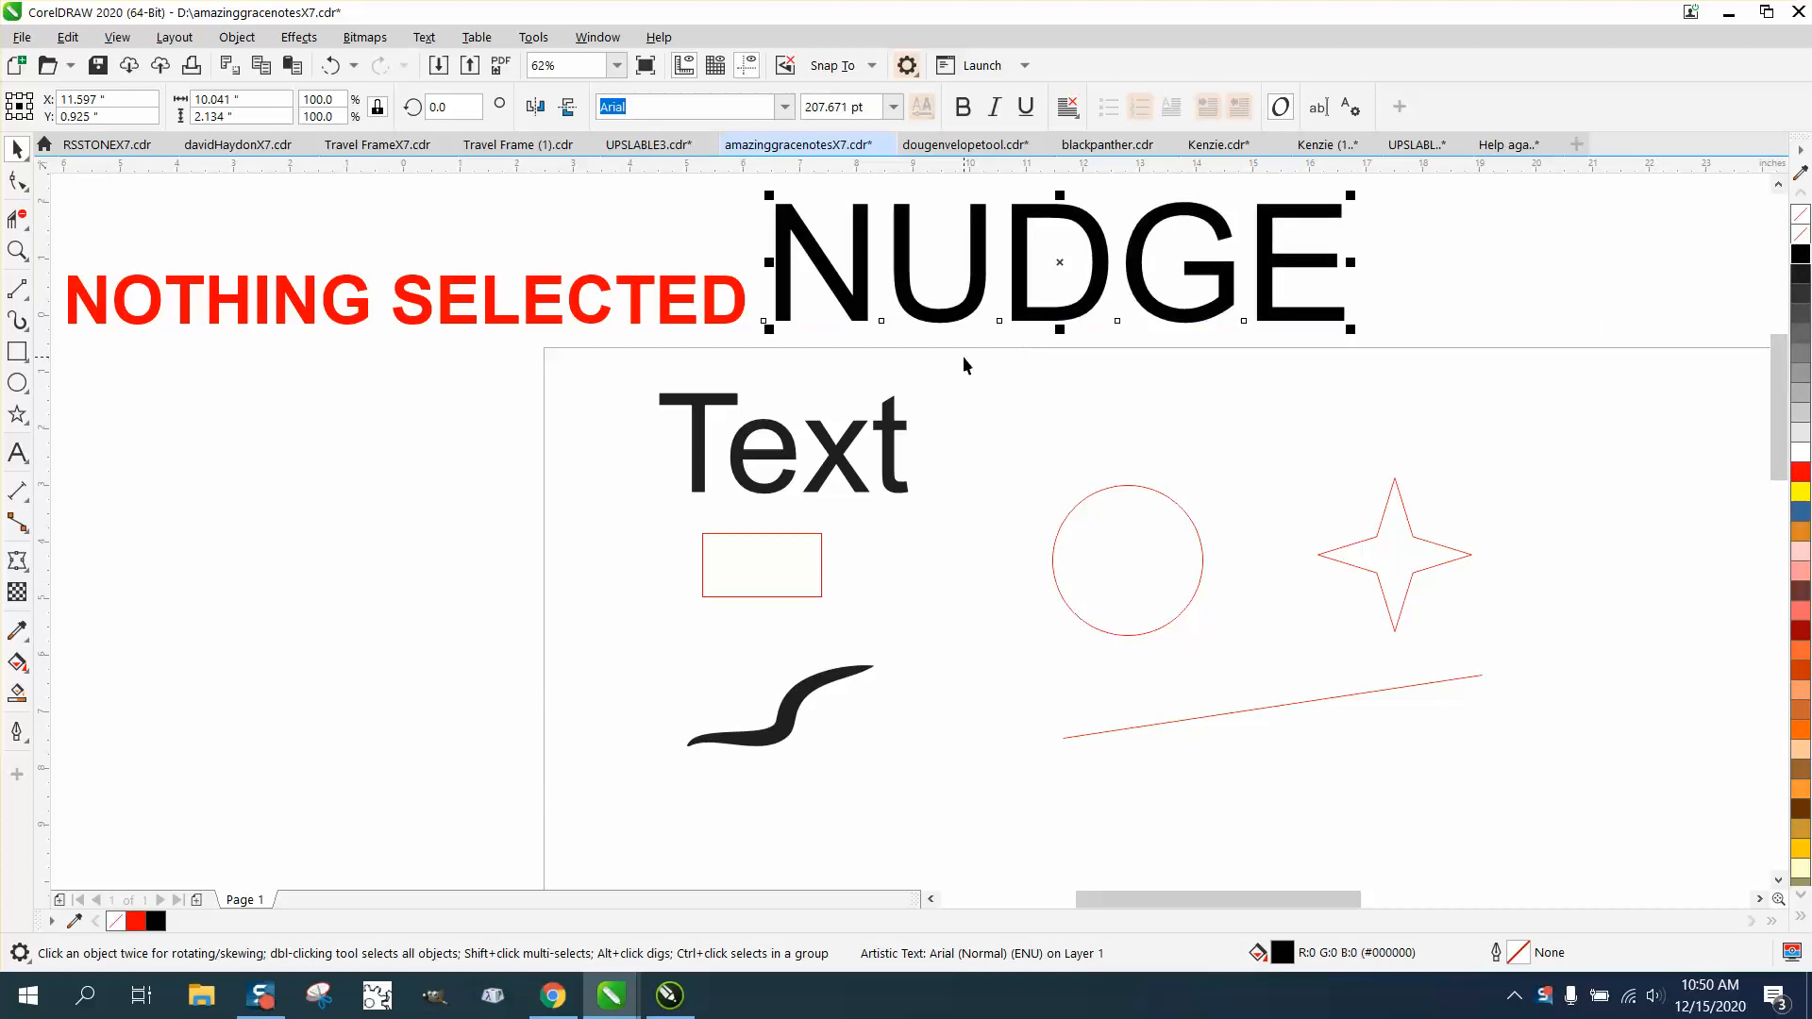
pyautogui.moveTo(925, 316)
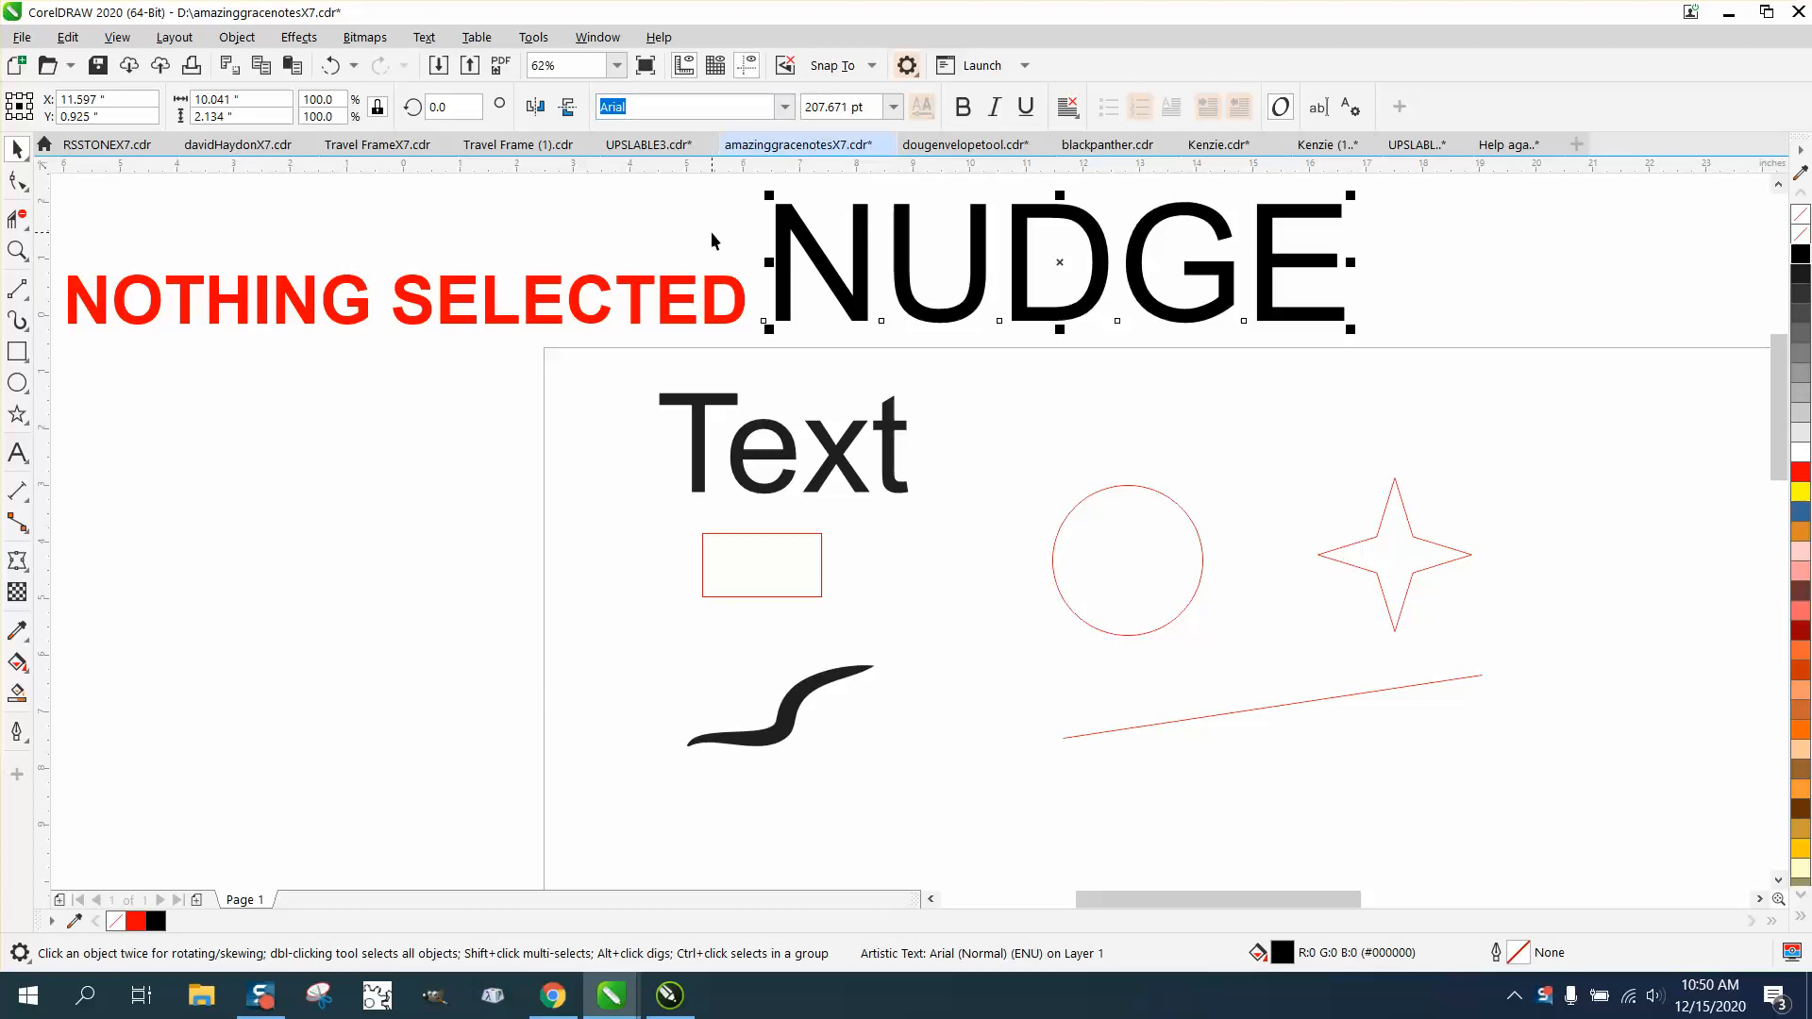
pyautogui.moveTo(772, 243)
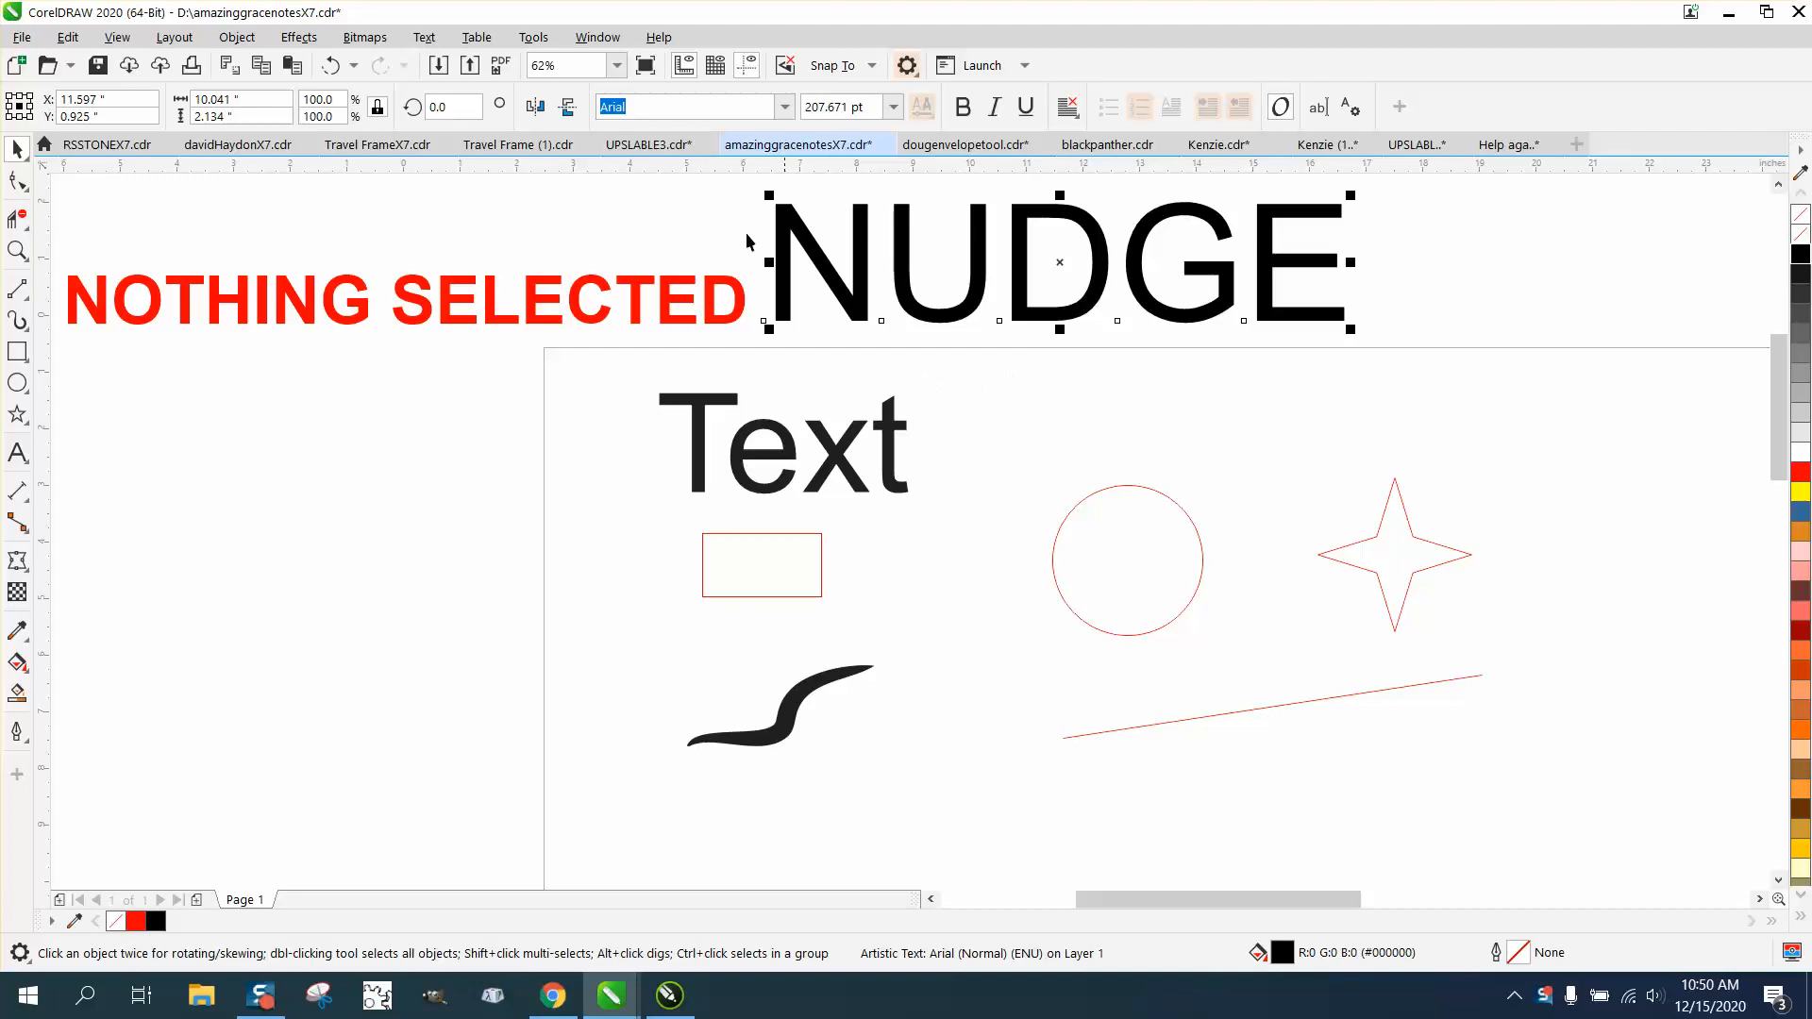
pyautogui.moveTo(492, 408)
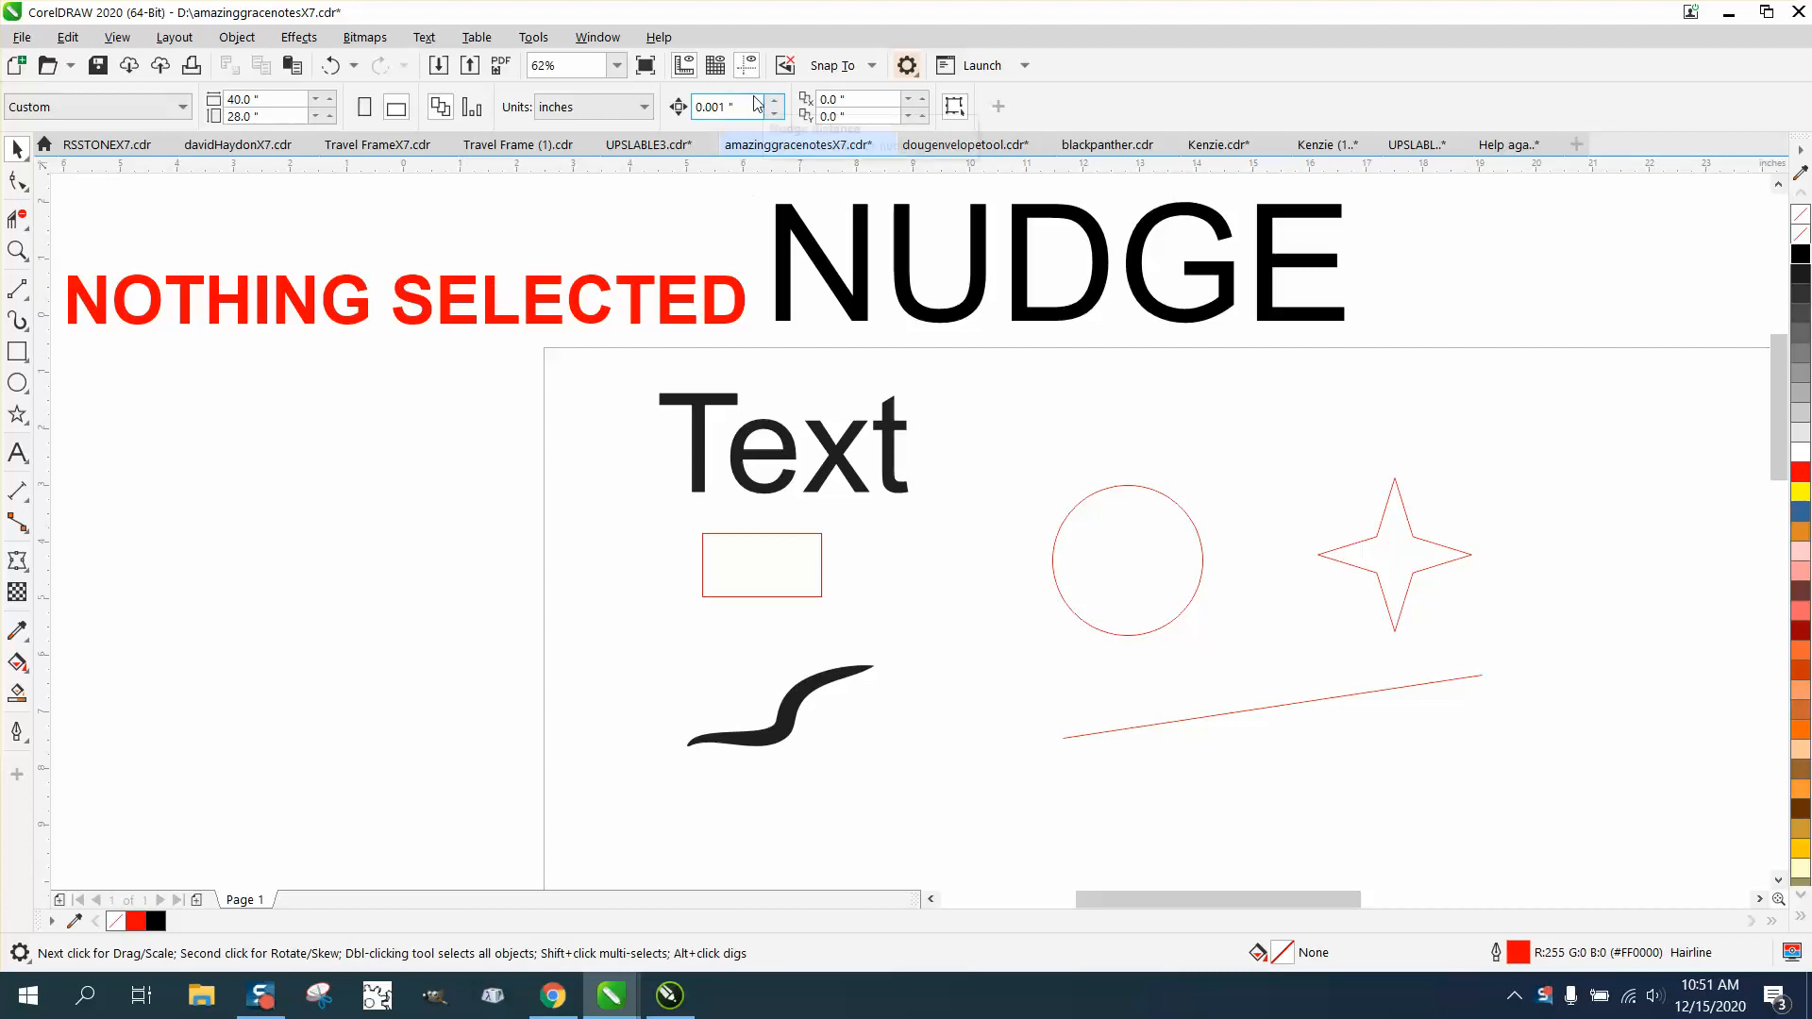
# Select the text, rectangle and star in turn, then raise the star's points to 5
pyautogui.click(782, 445)
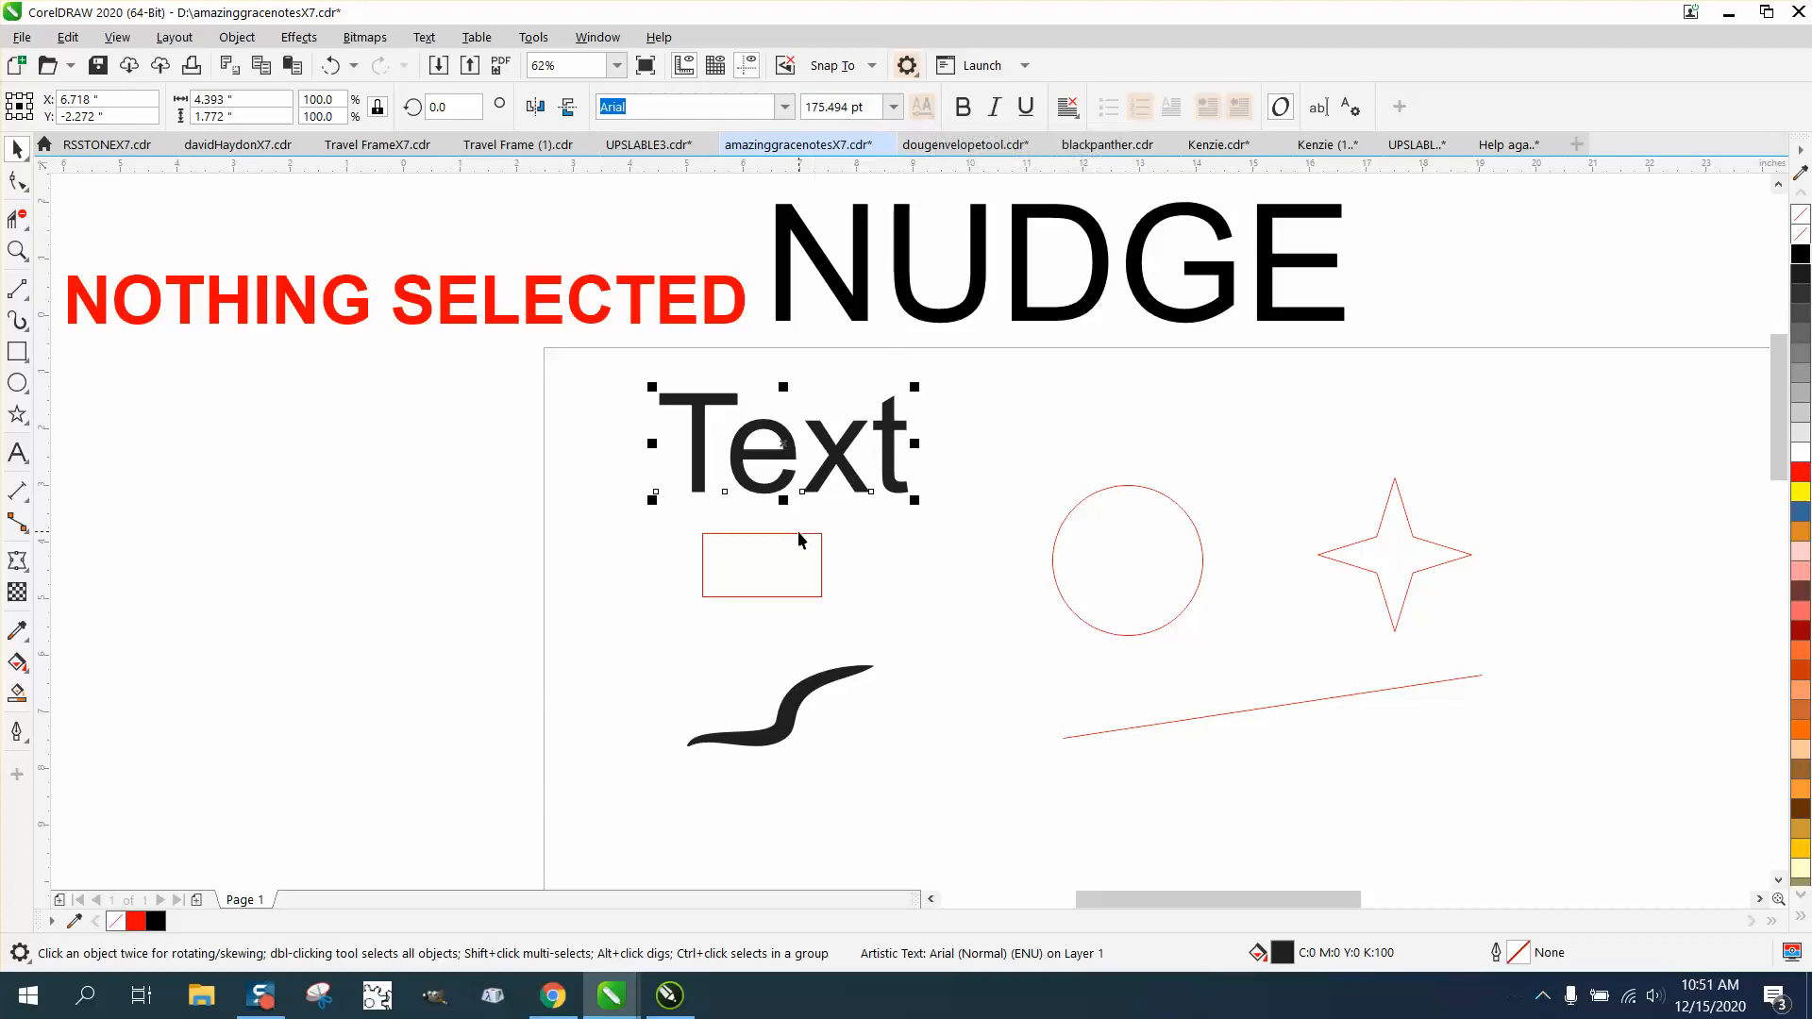
pyautogui.click(761, 564)
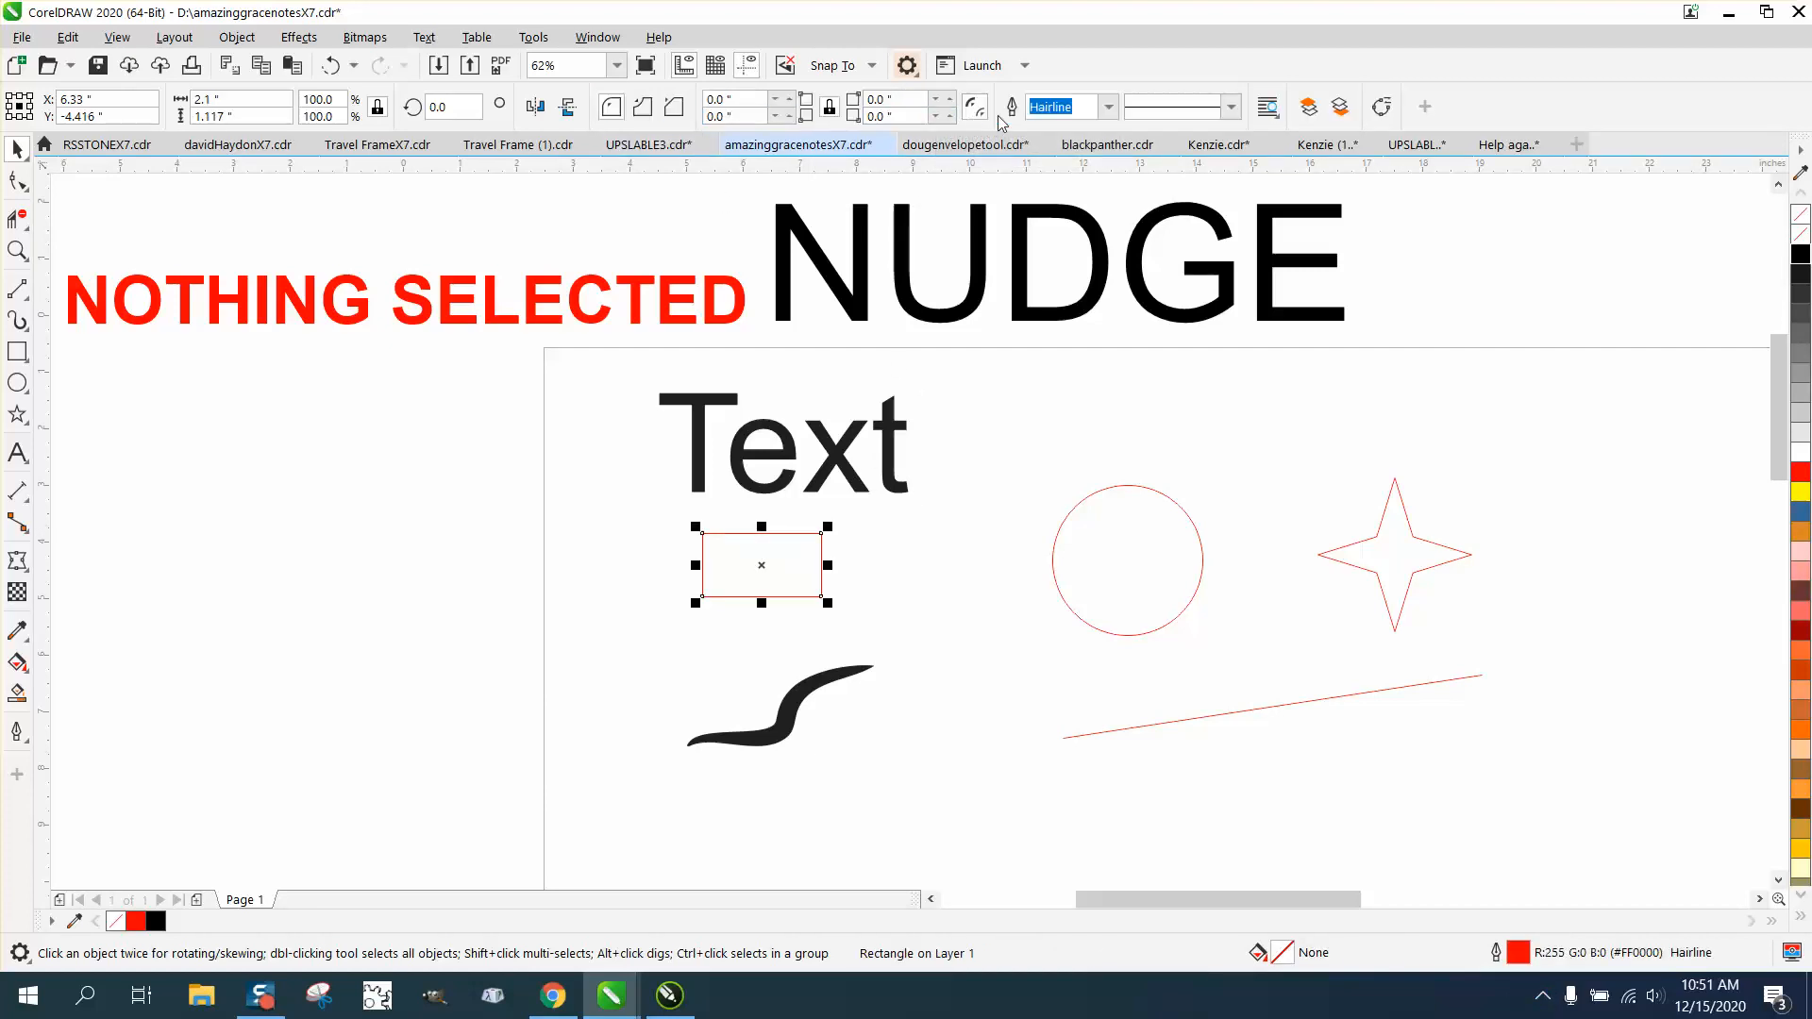
pyautogui.moveTo(843, 676)
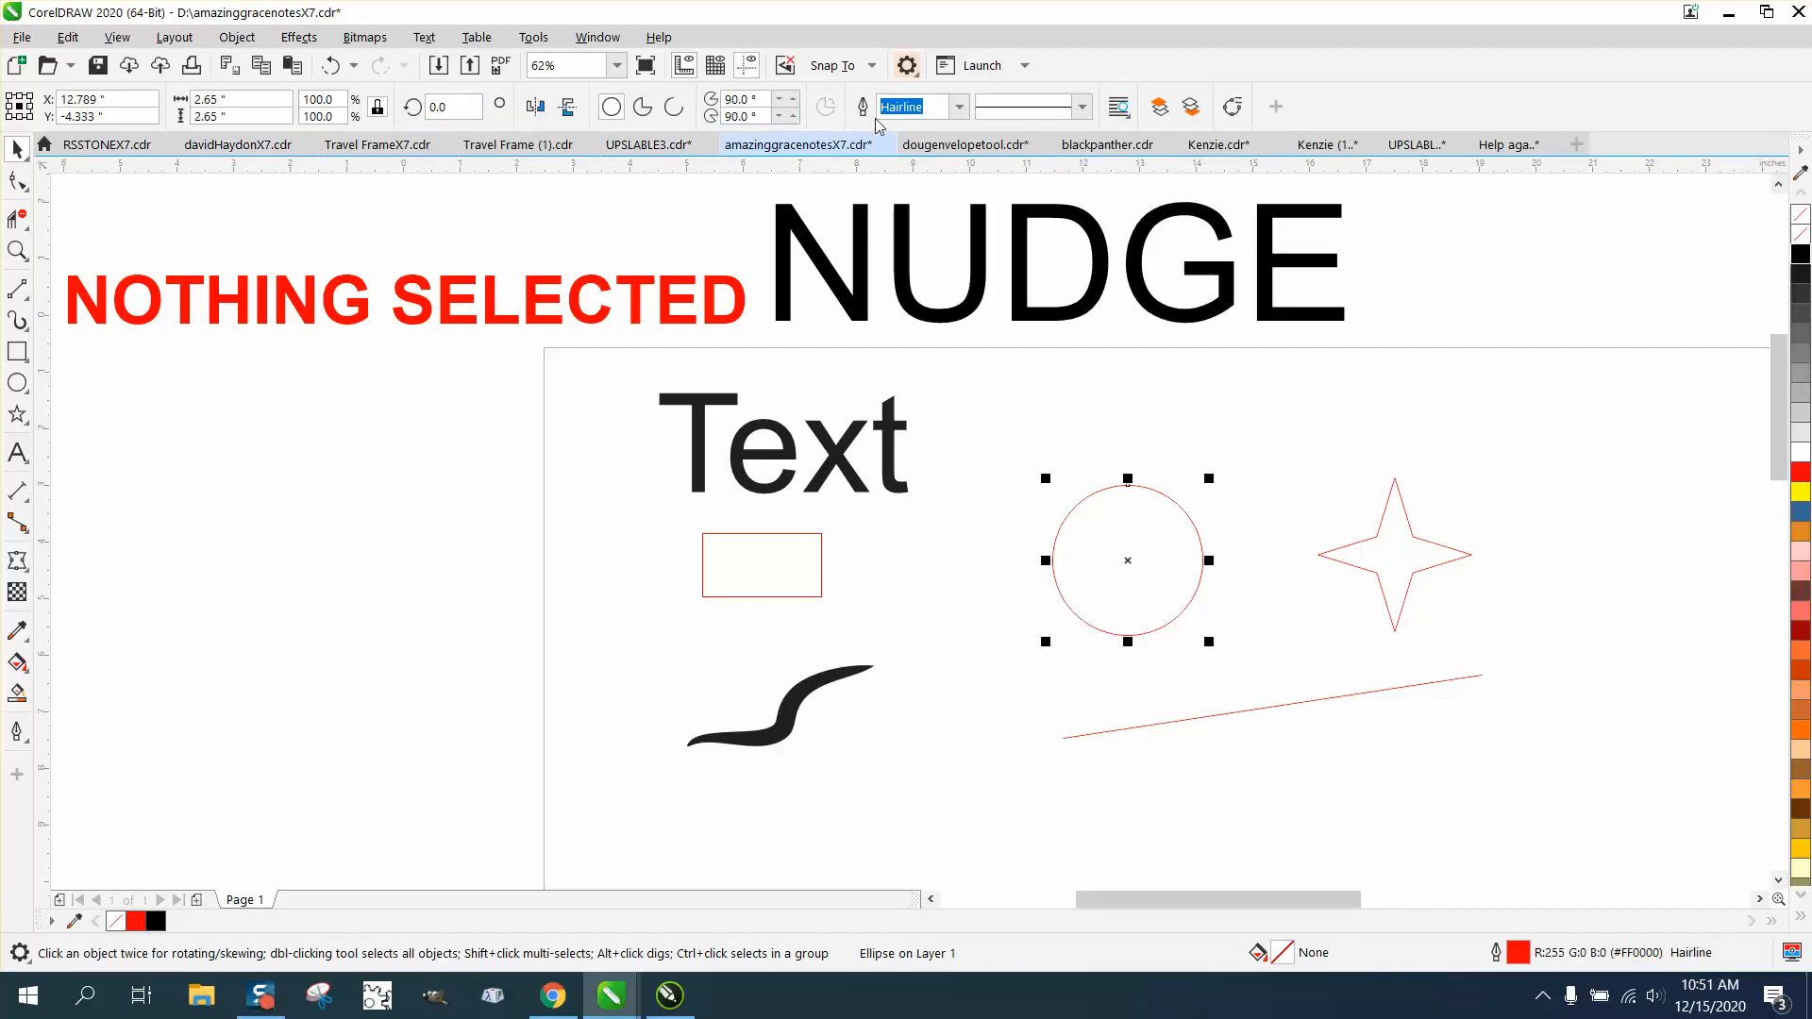
pyautogui.click(1393, 561)
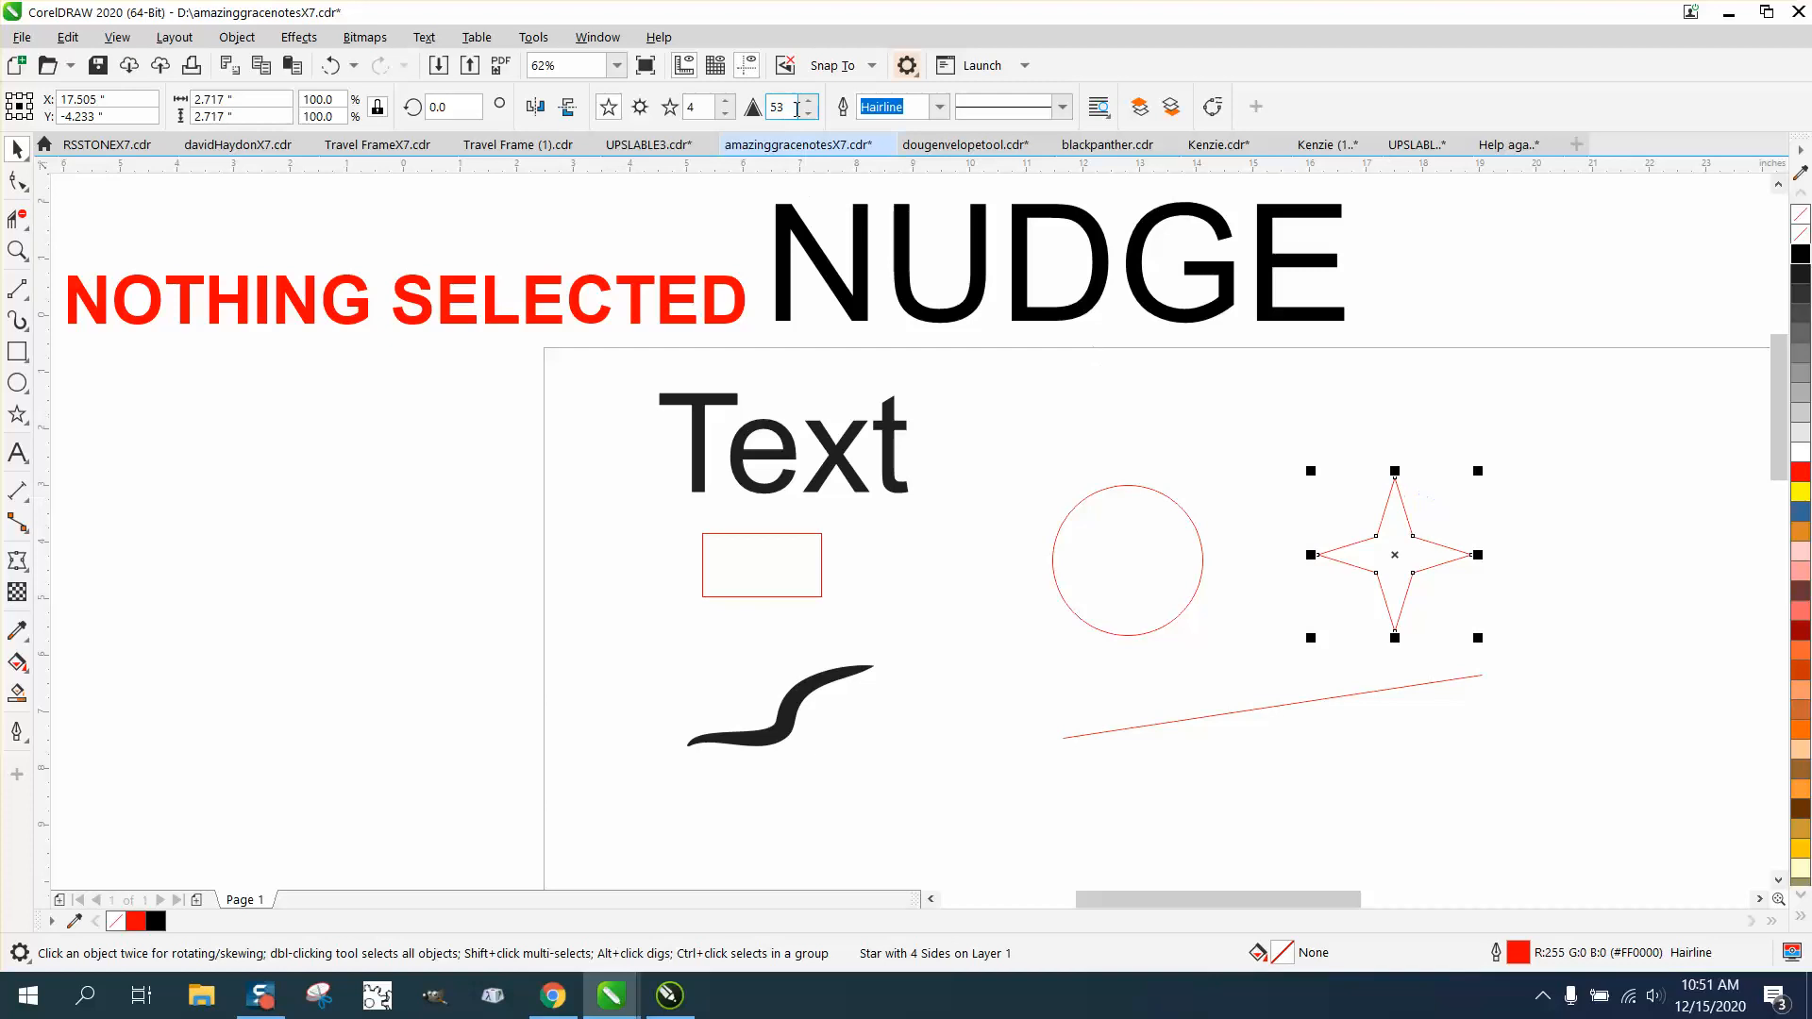
pyautogui.click(732, 100)
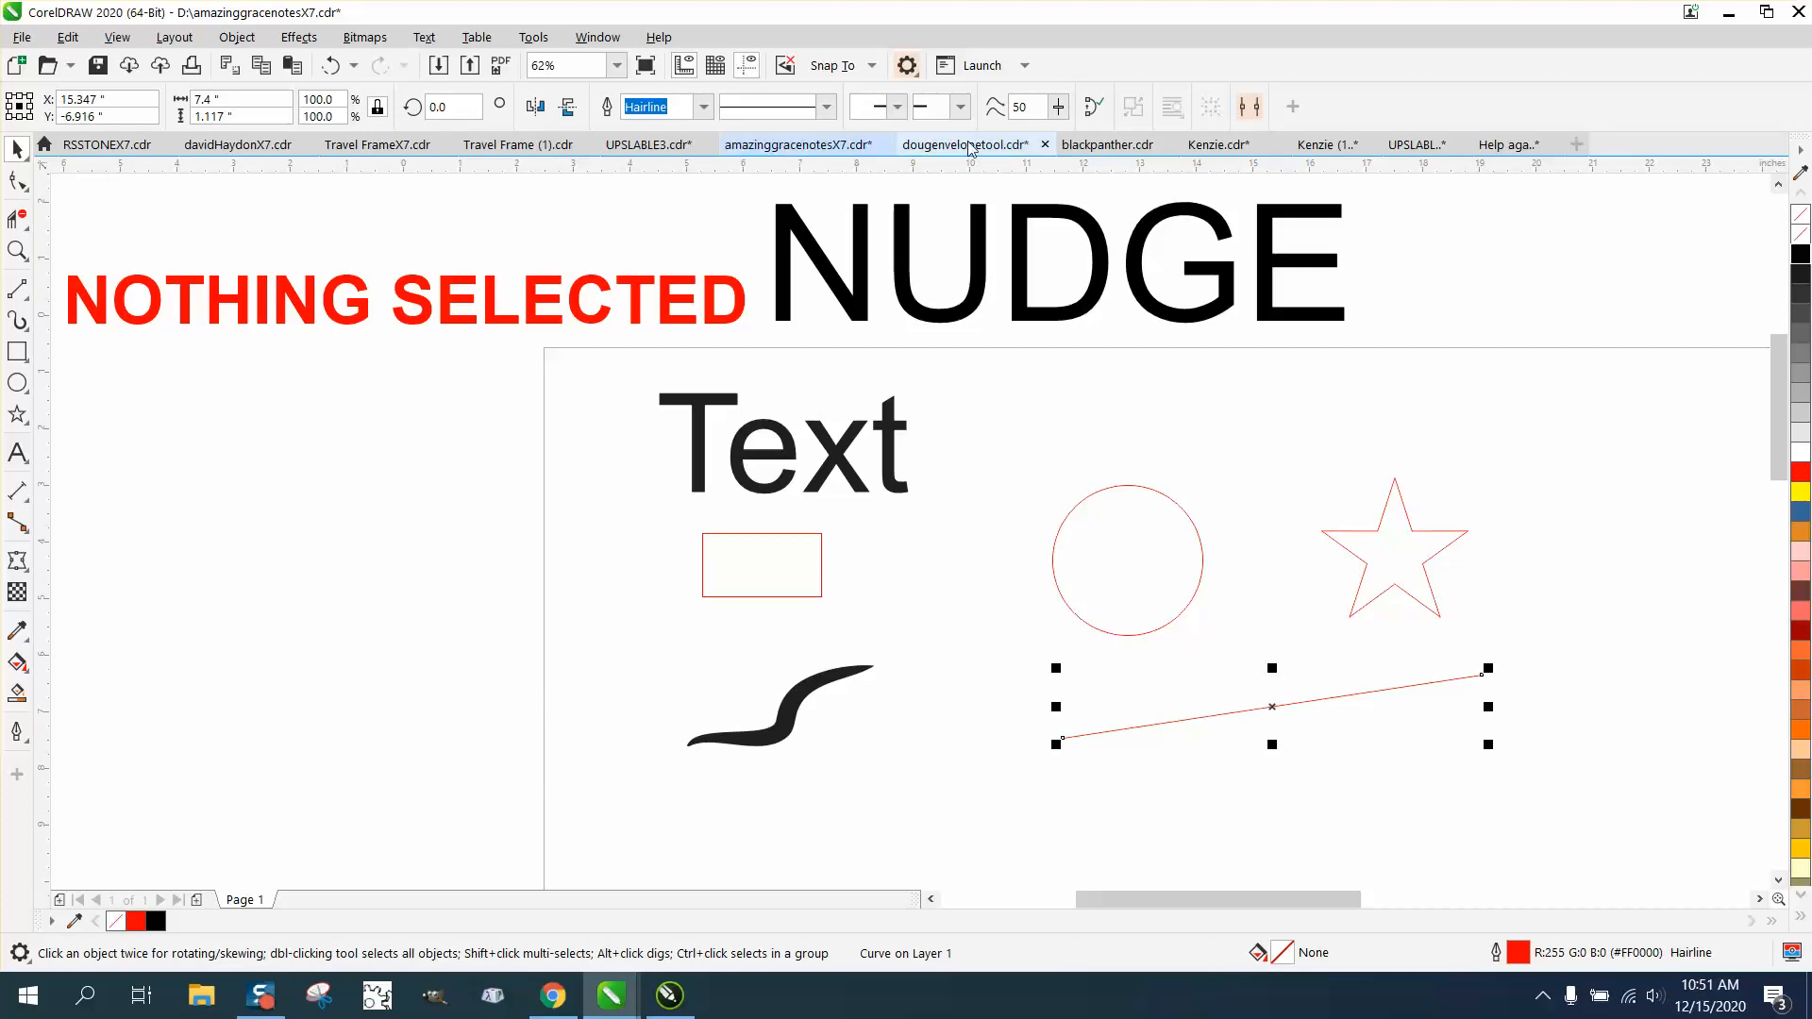
pyautogui.moveTo(964, 144)
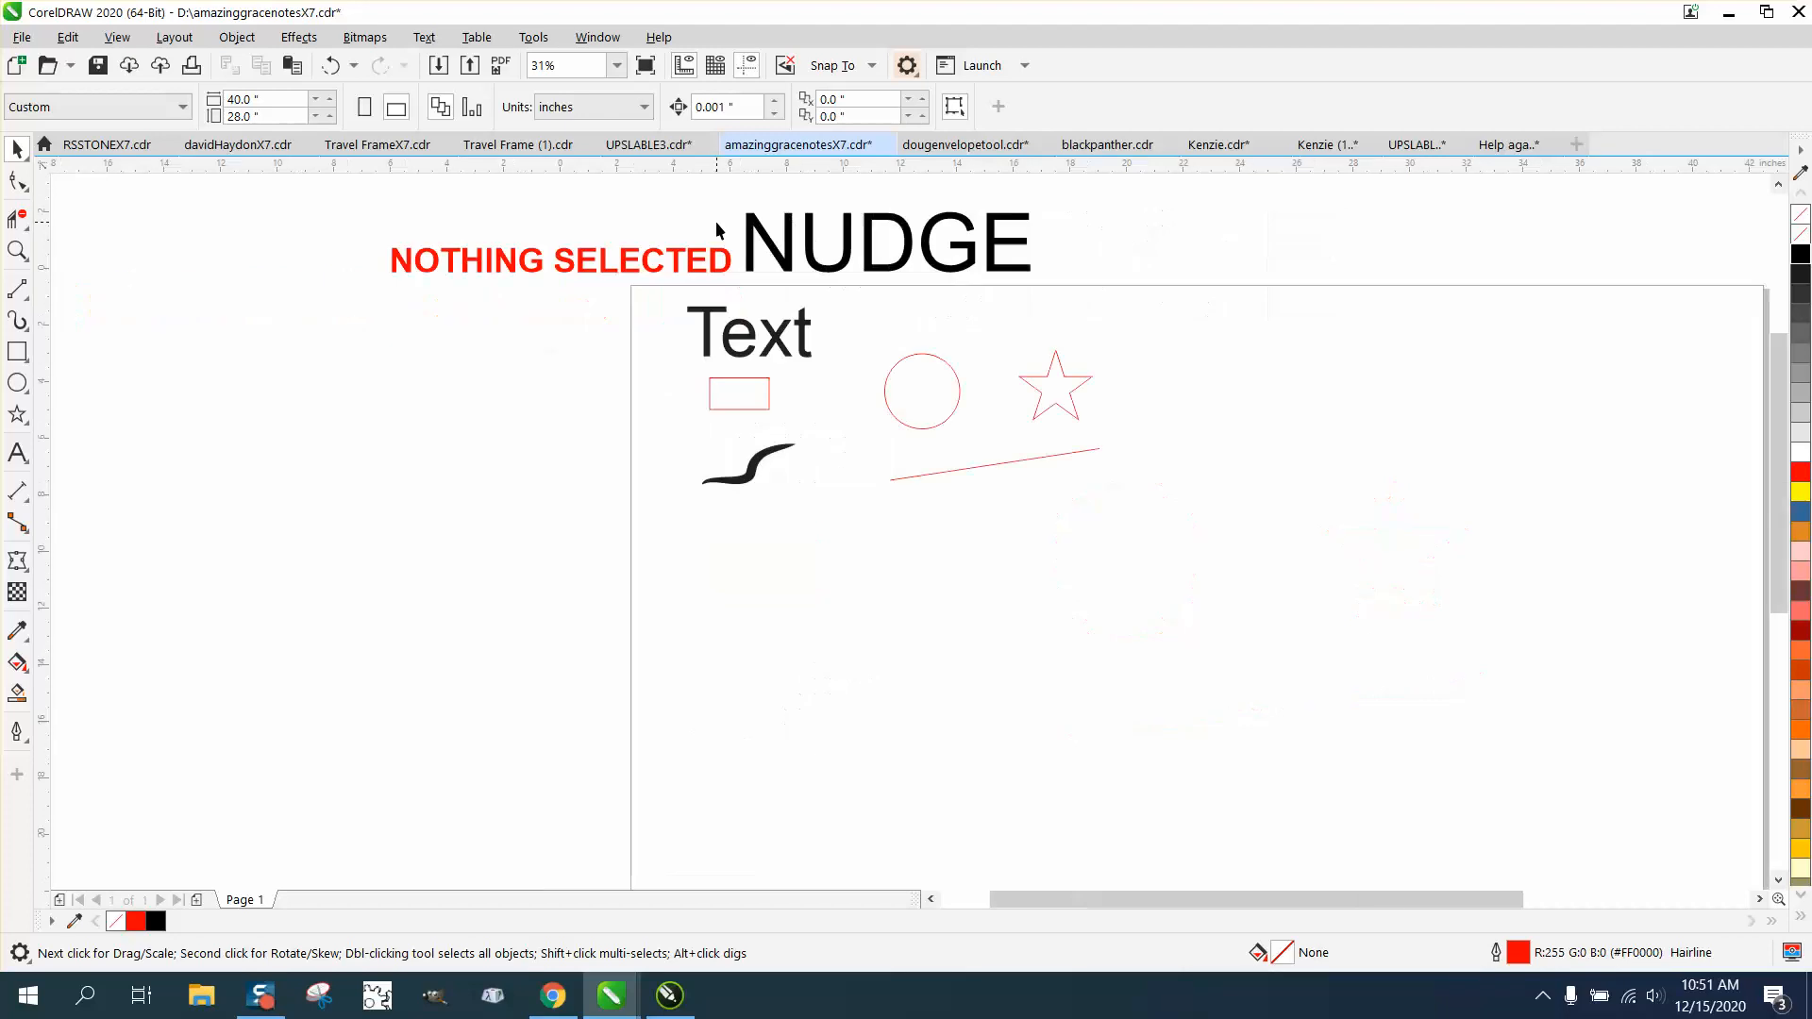
# Keep only the circle, move it toward the page centre and enlarge it to about 13.6 inches
pyautogui.click(1052, 385)
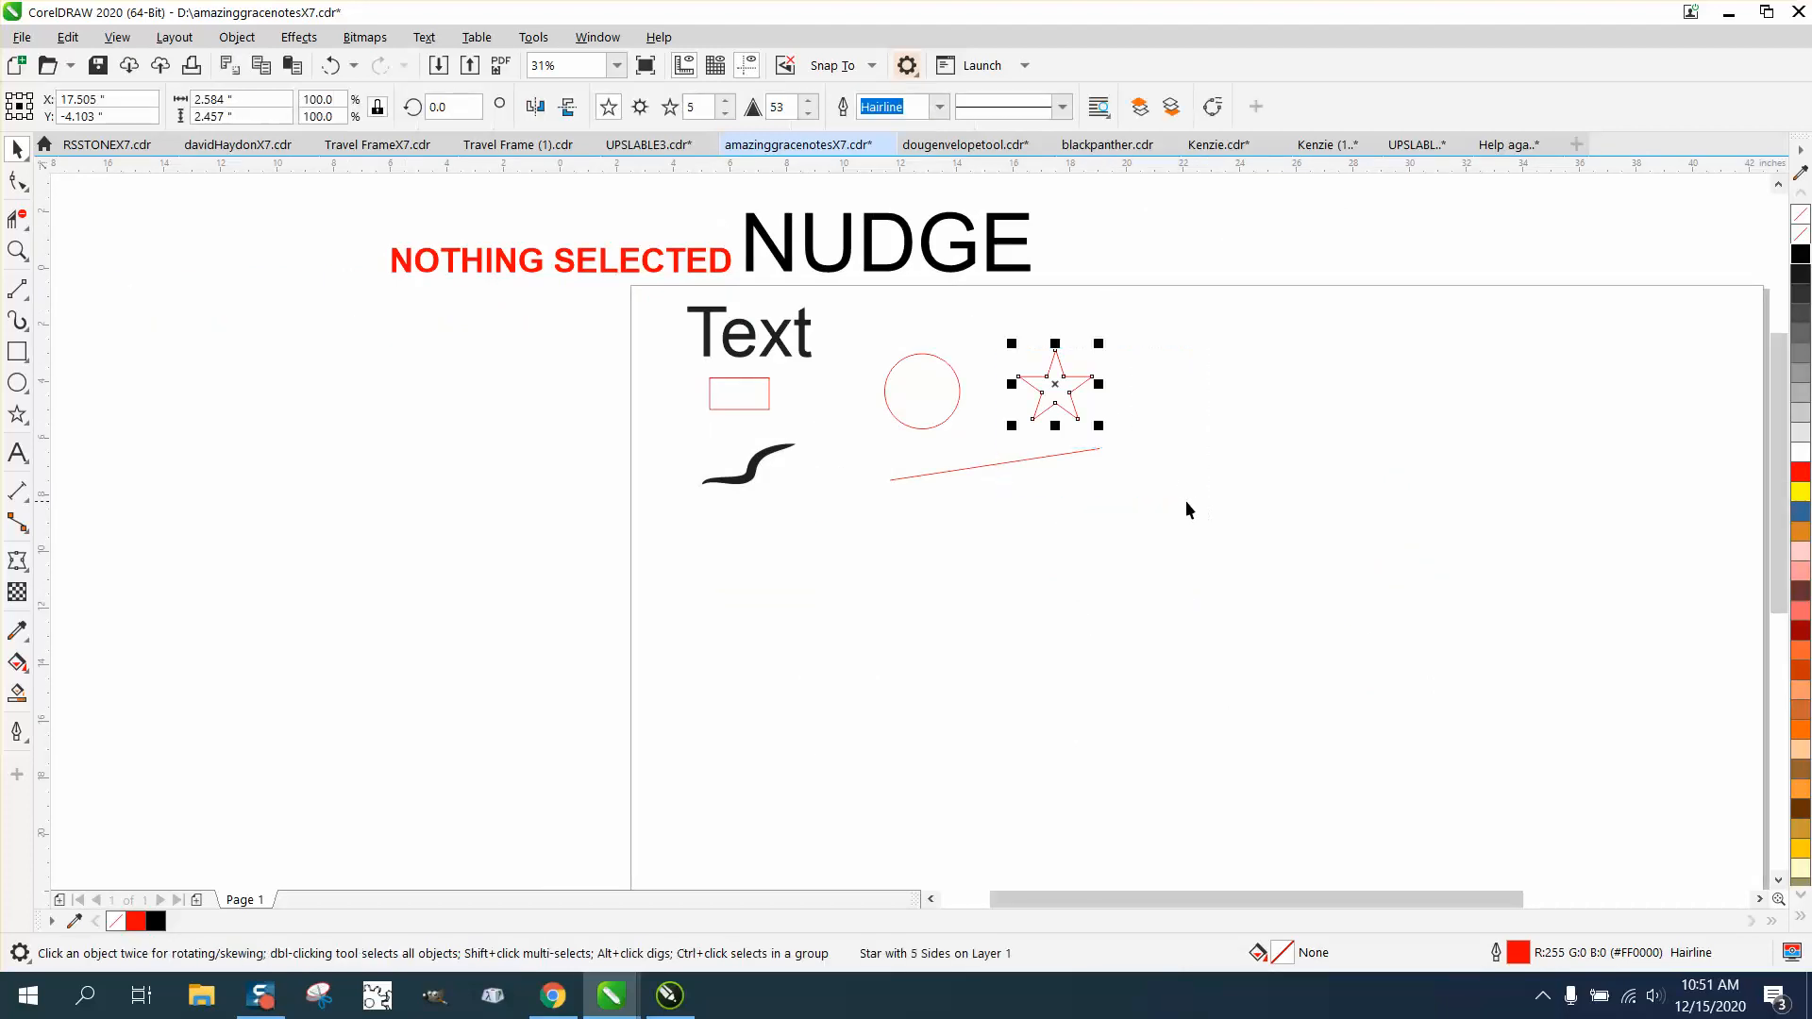
pyautogui.click(923, 392)
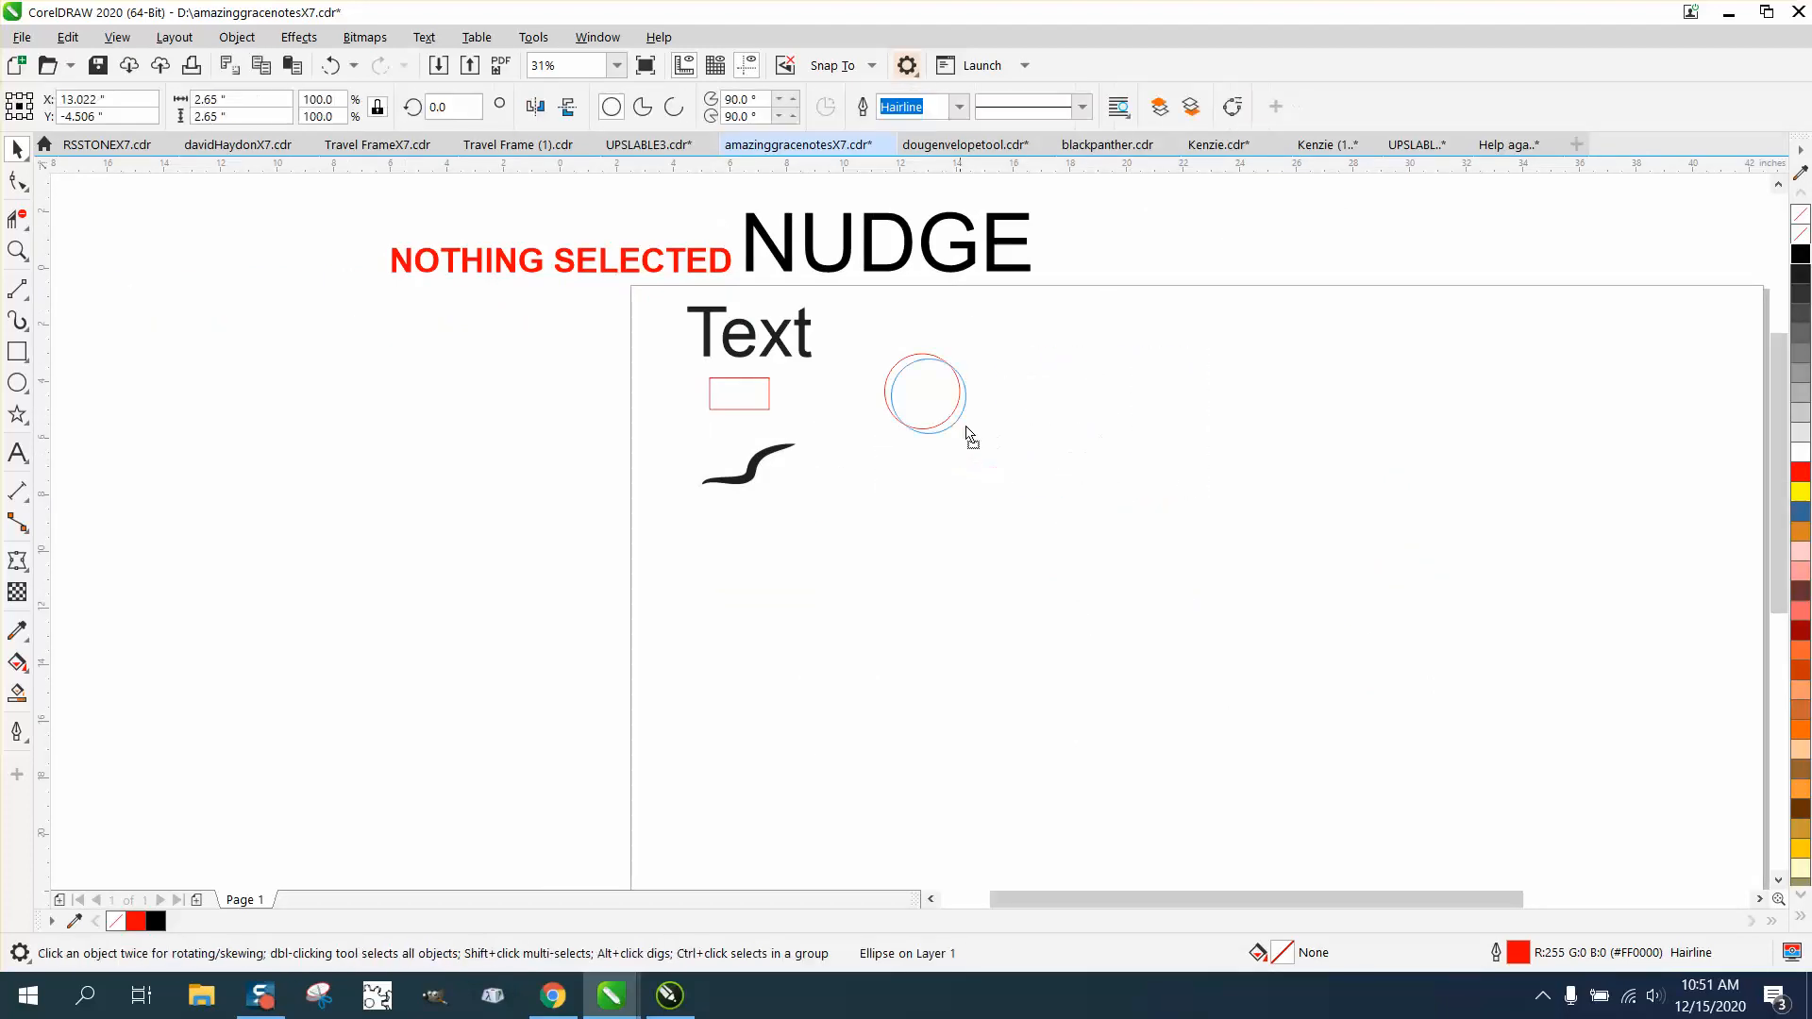
pyautogui.moveTo(925, 393); pyautogui.dragTo(1062, 477)
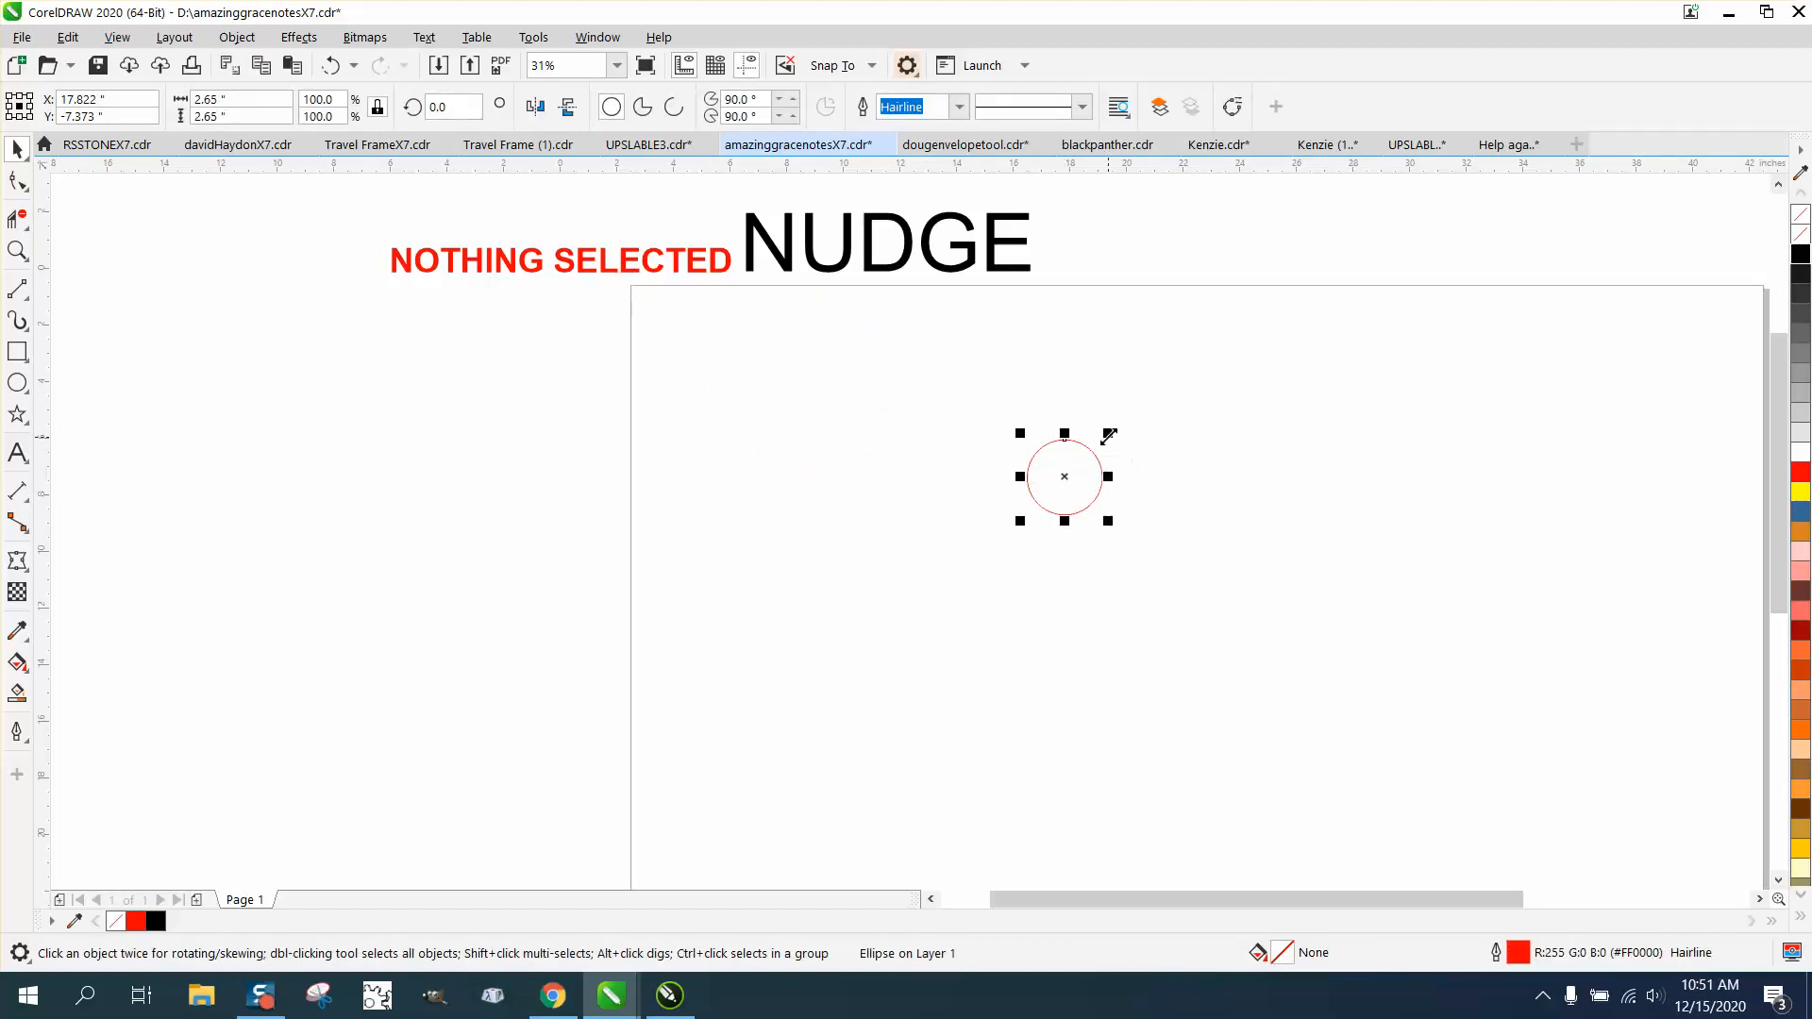
pyautogui.moveTo(1106, 436); pyautogui.dragTo(1263, 280)
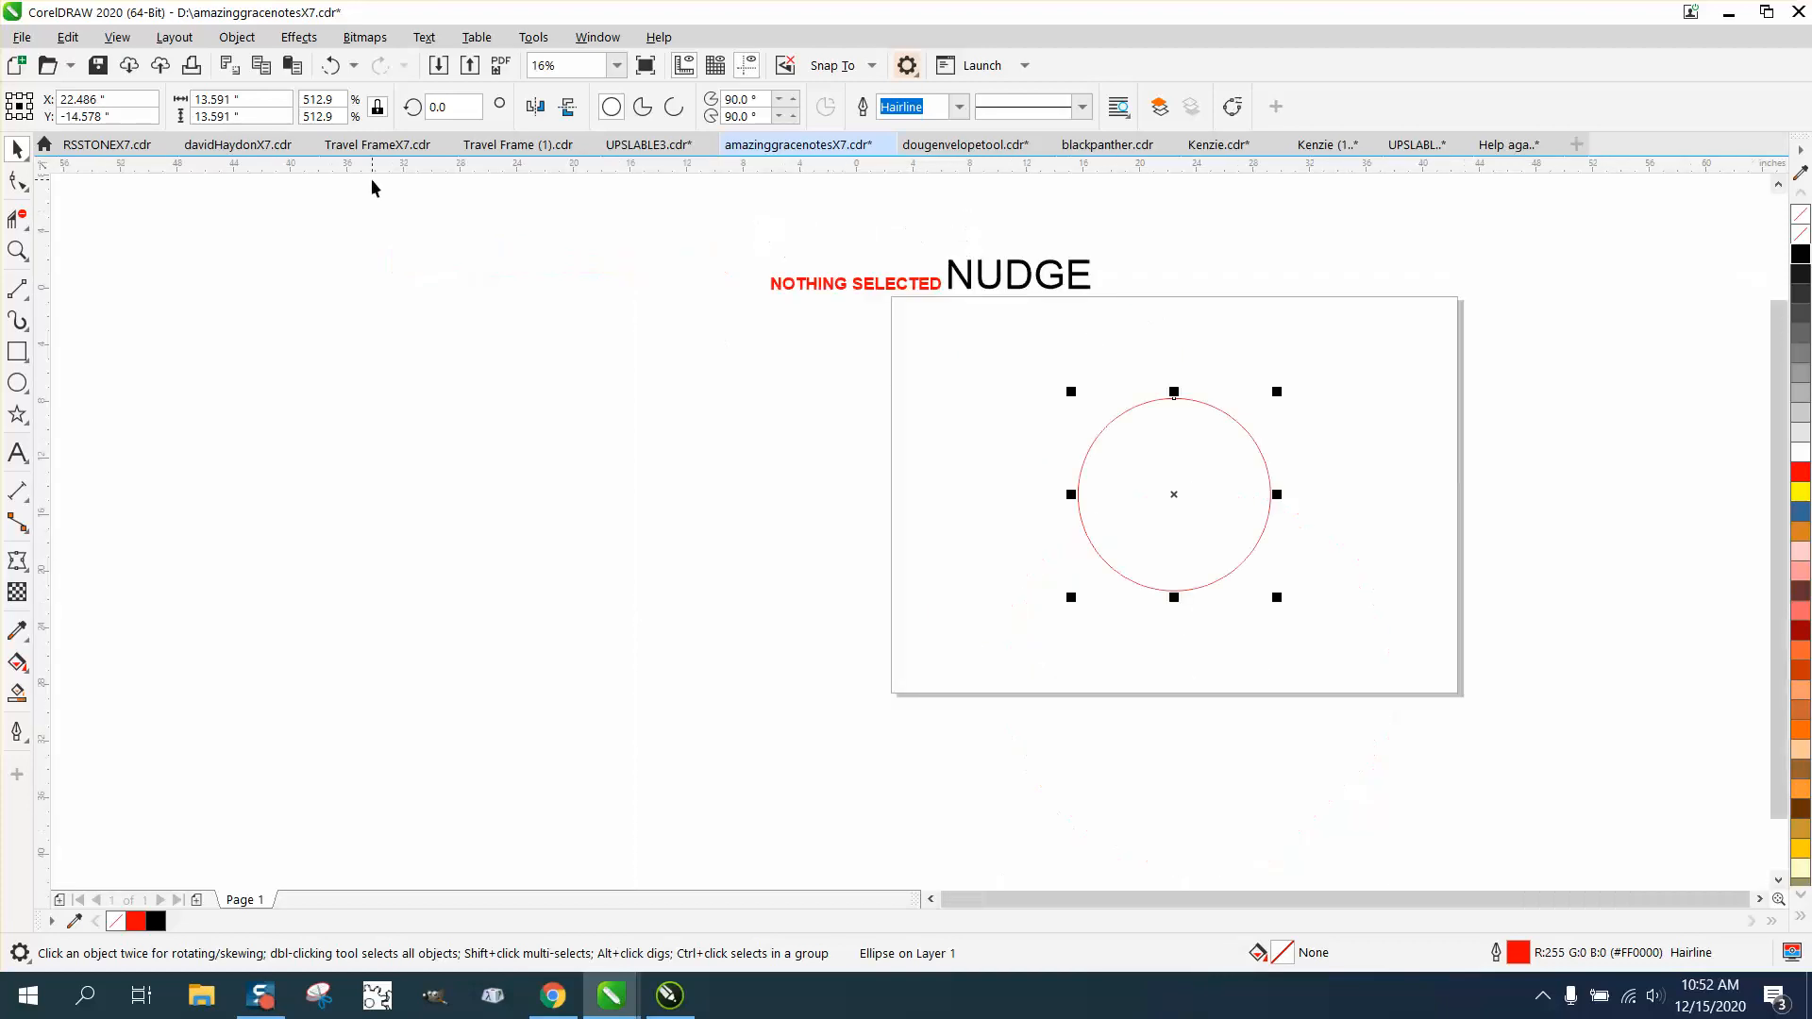
# Make the circle exactly 14 inches, drop a copy to its left and reselect the original
pyautogui.click(238, 100)
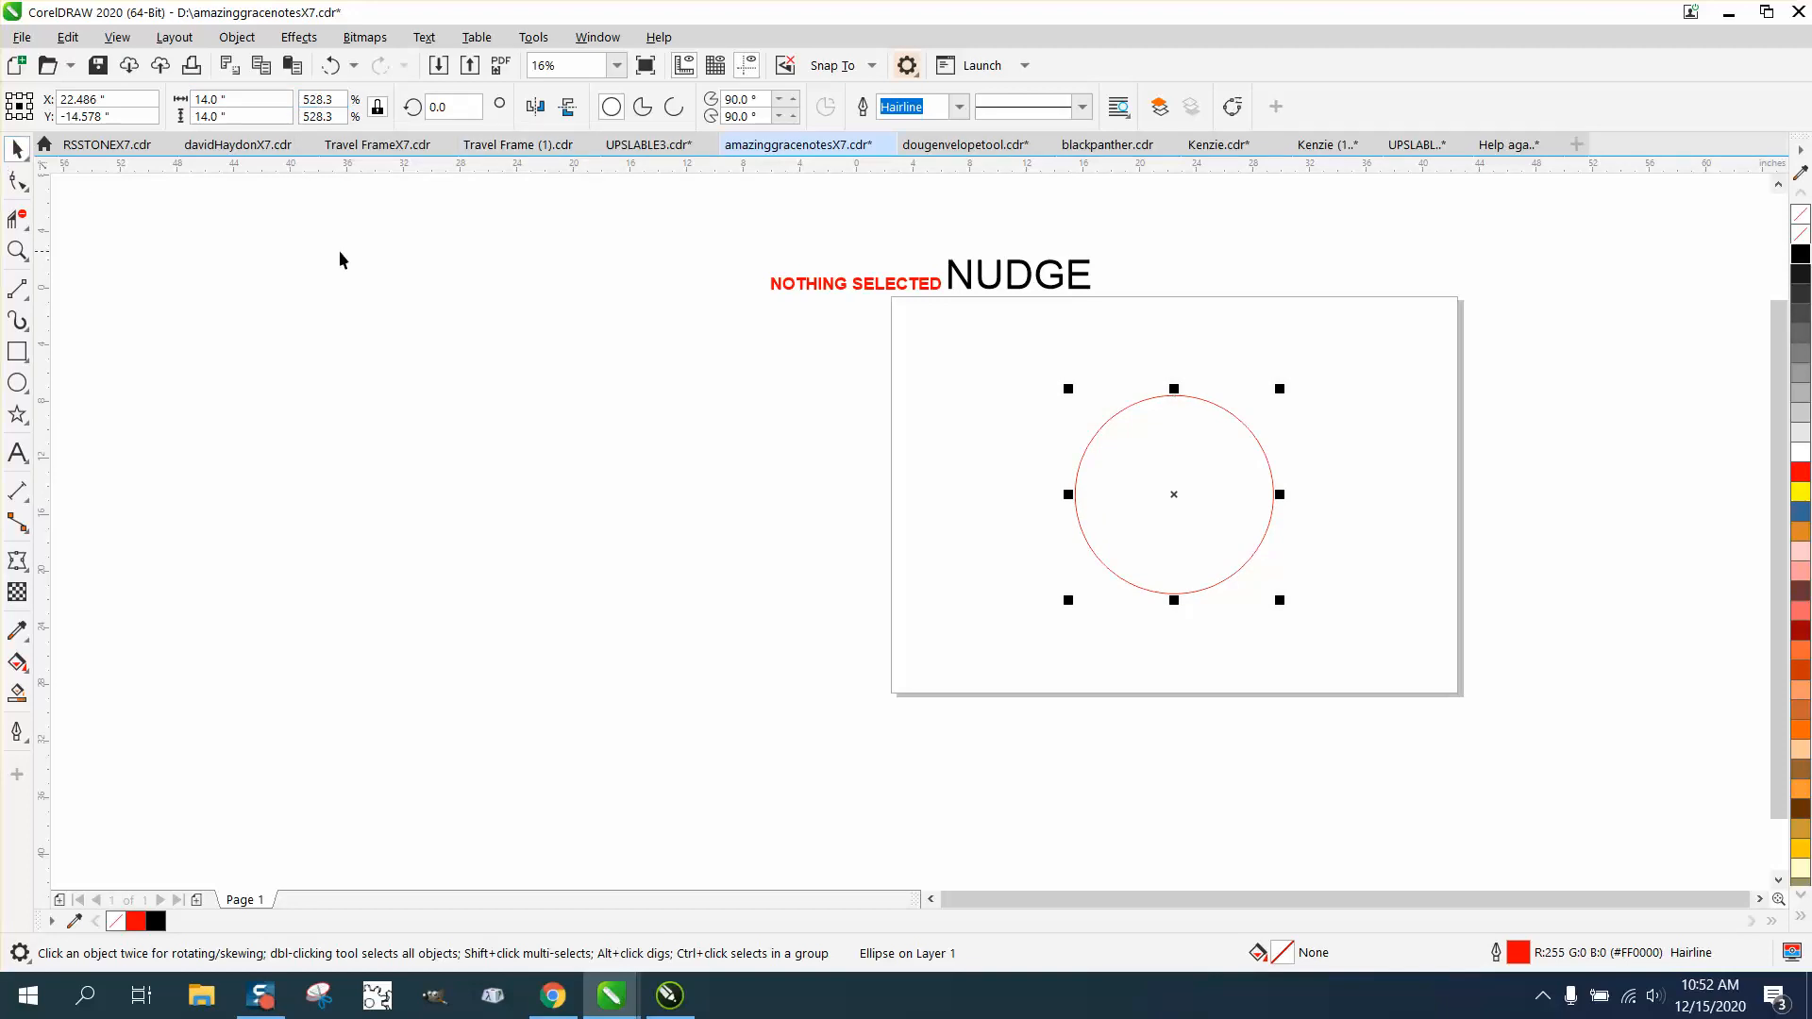
pyautogui.click(1133, 488)
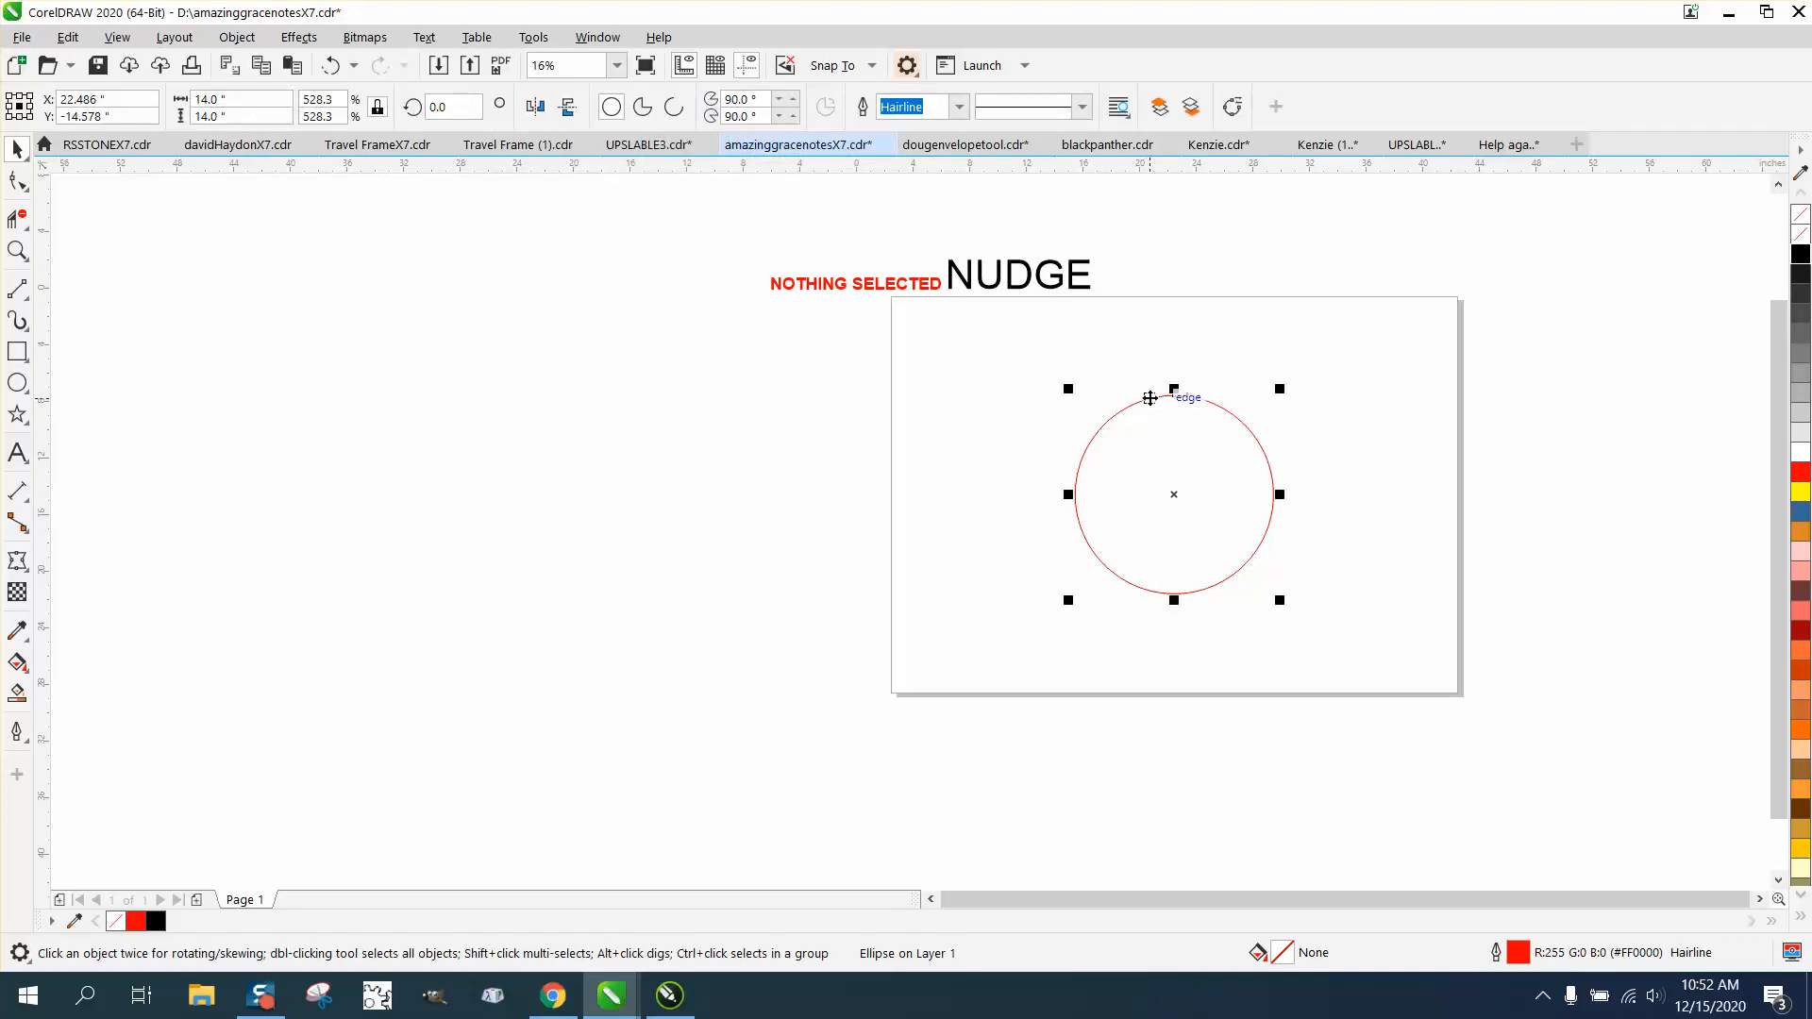
pyautogui.moveTo(1172, 494); pyautogui.dragTo(946, 494)
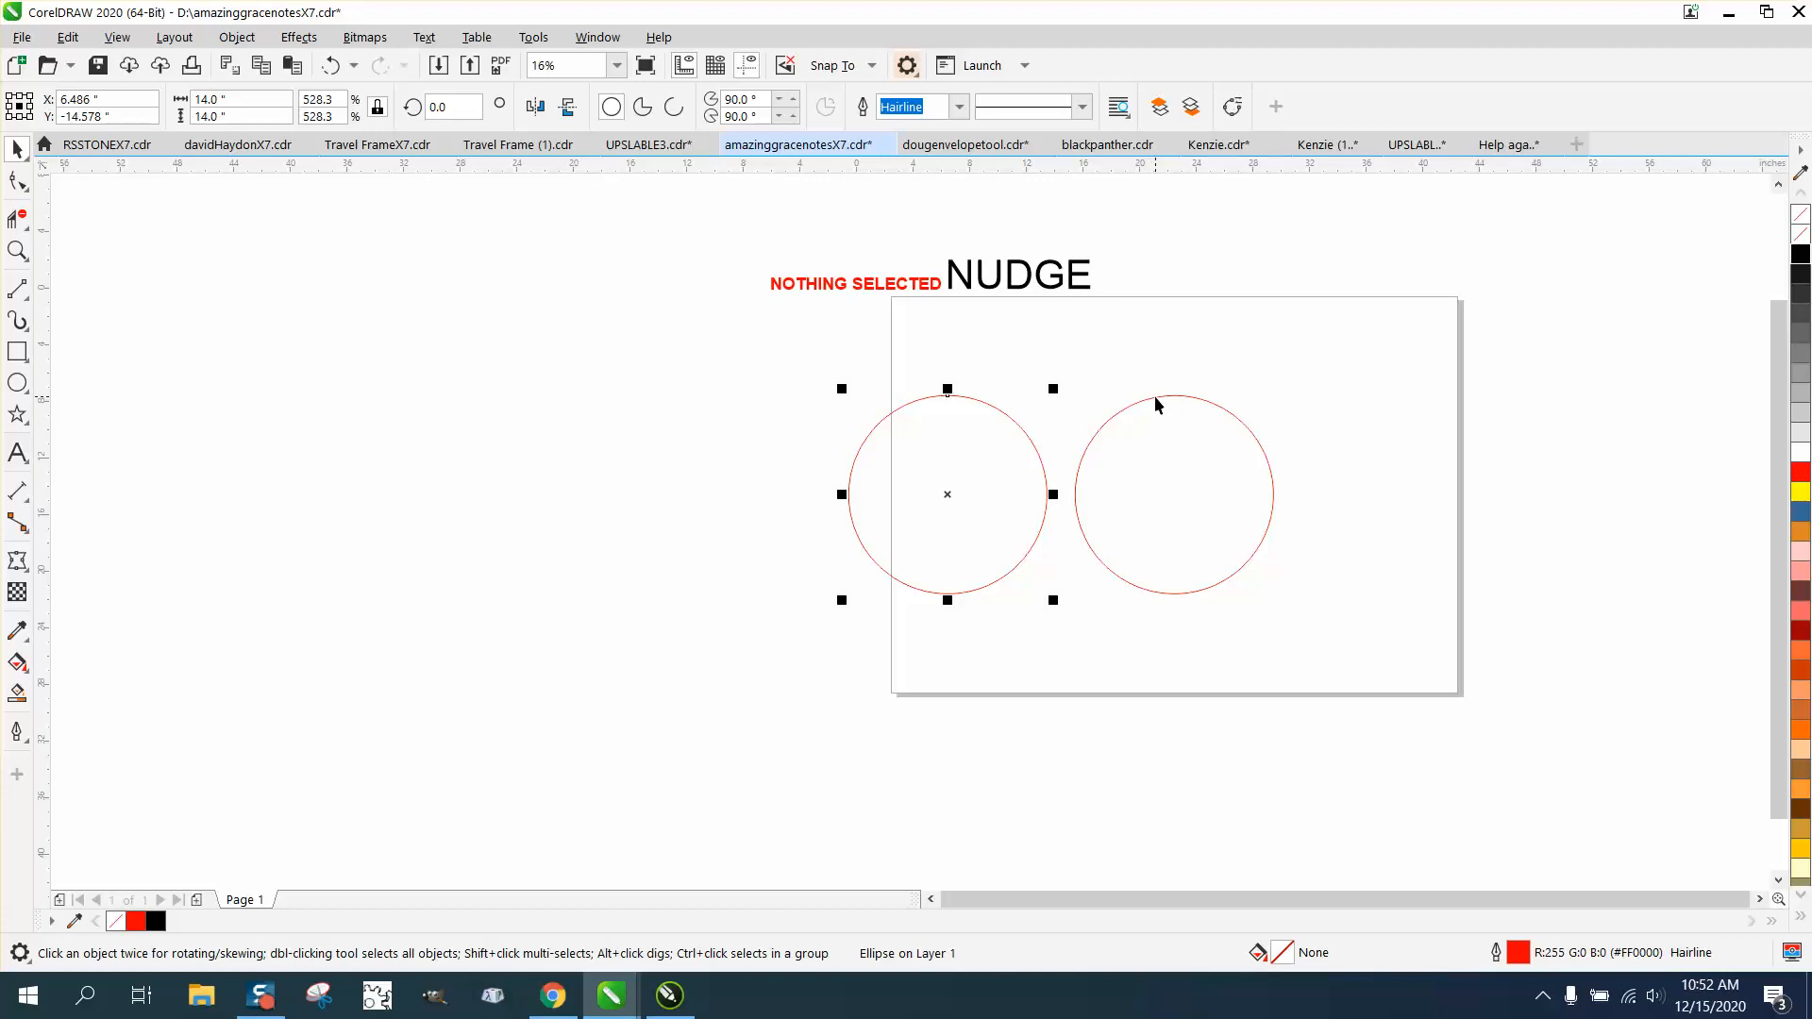
pyautogui.click(1175, 495)
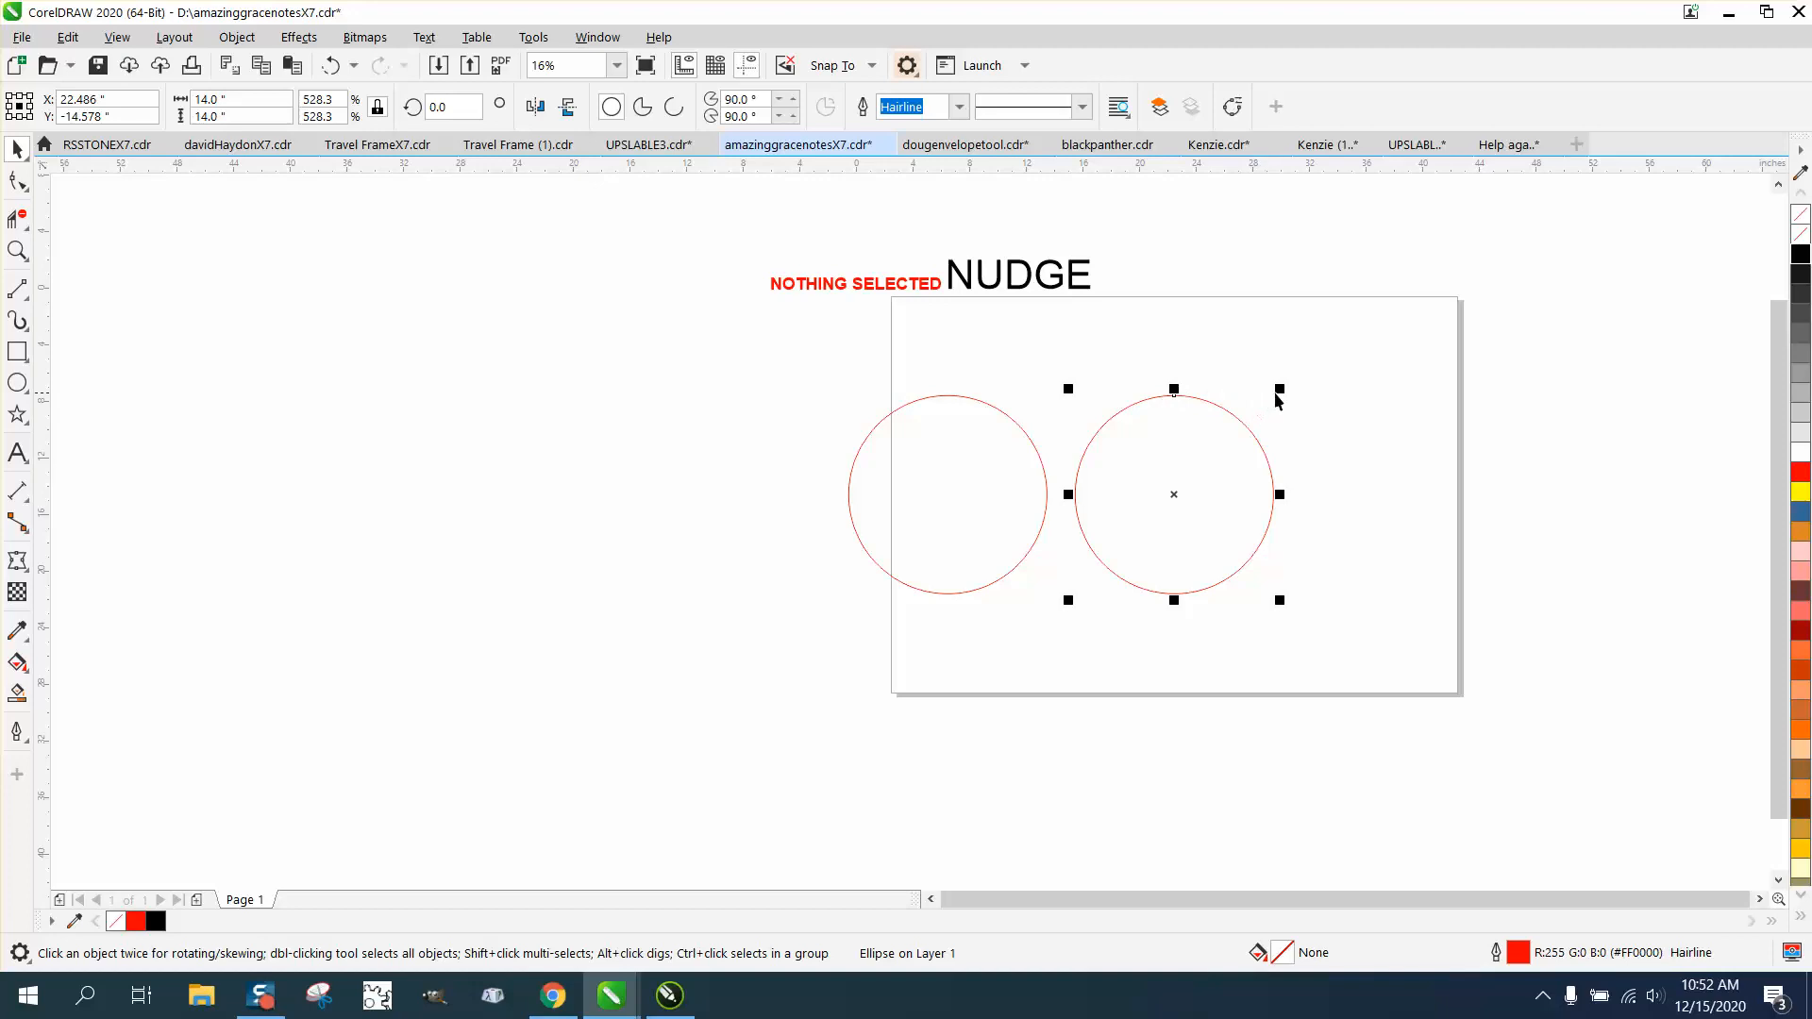
pyautogui.moveTo(1280, 389); pyautogui.dragTo(1236, 427)
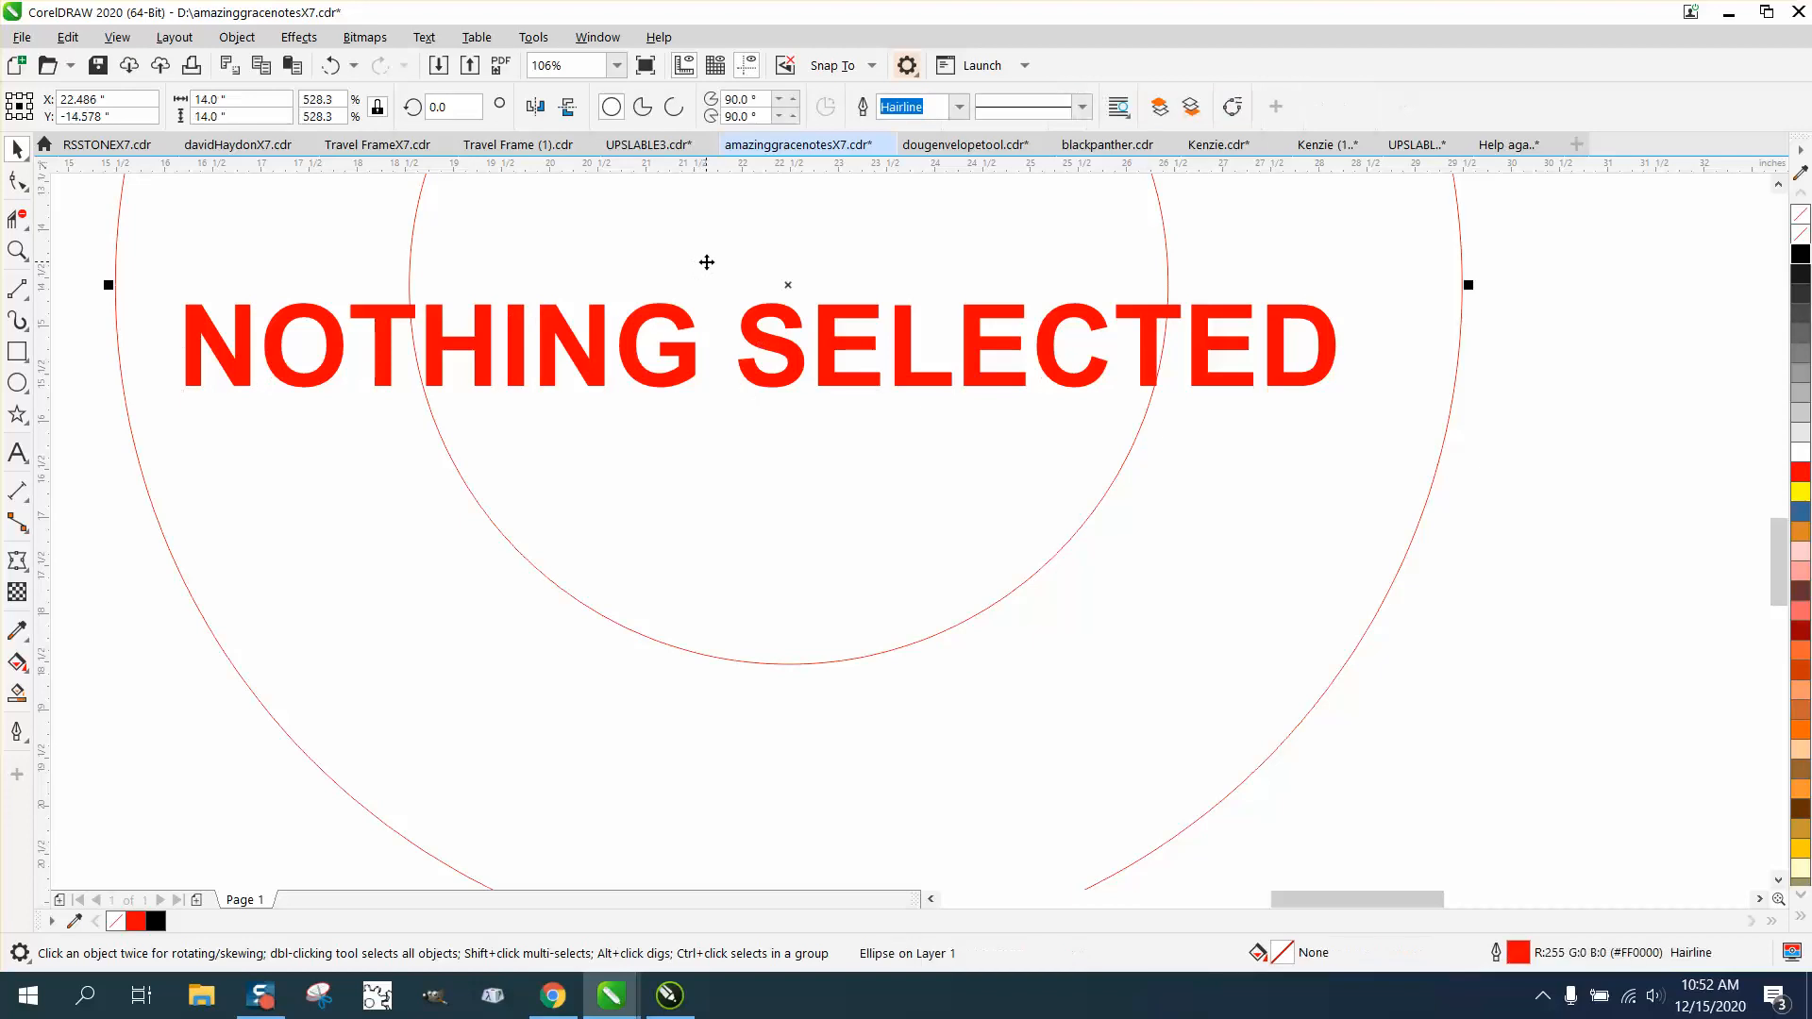
pyautogui.moveTo(714, 273)
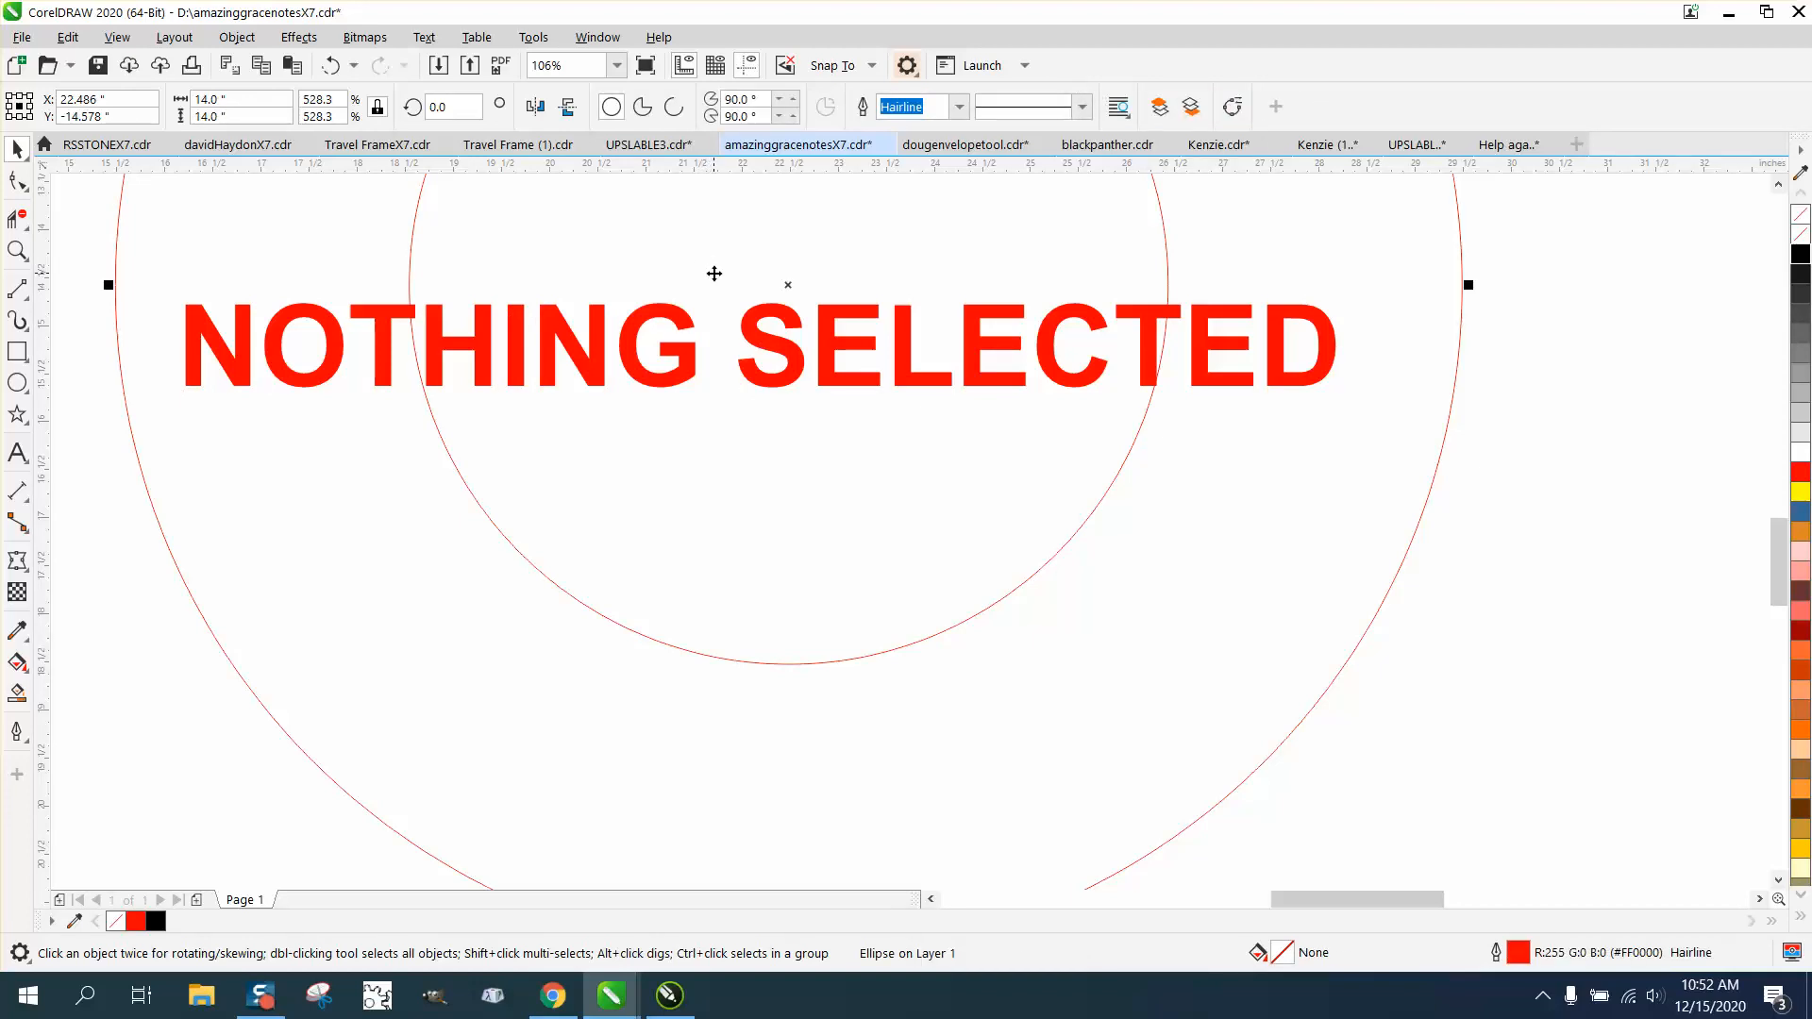